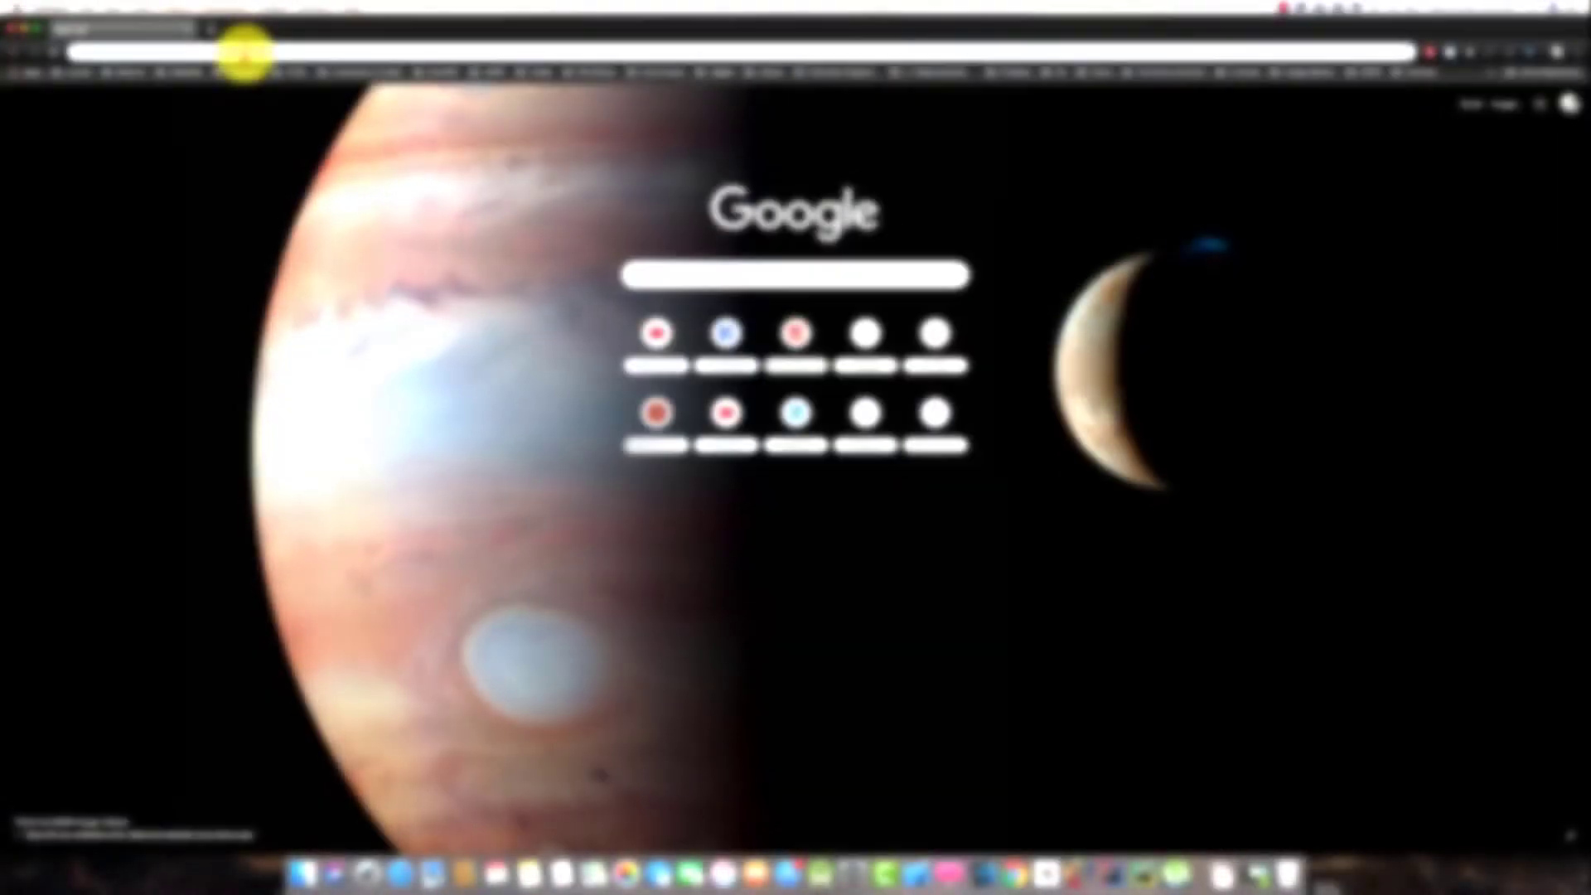
# Search Google for 'download android for virtualbox'
pyautogui.write('download android')
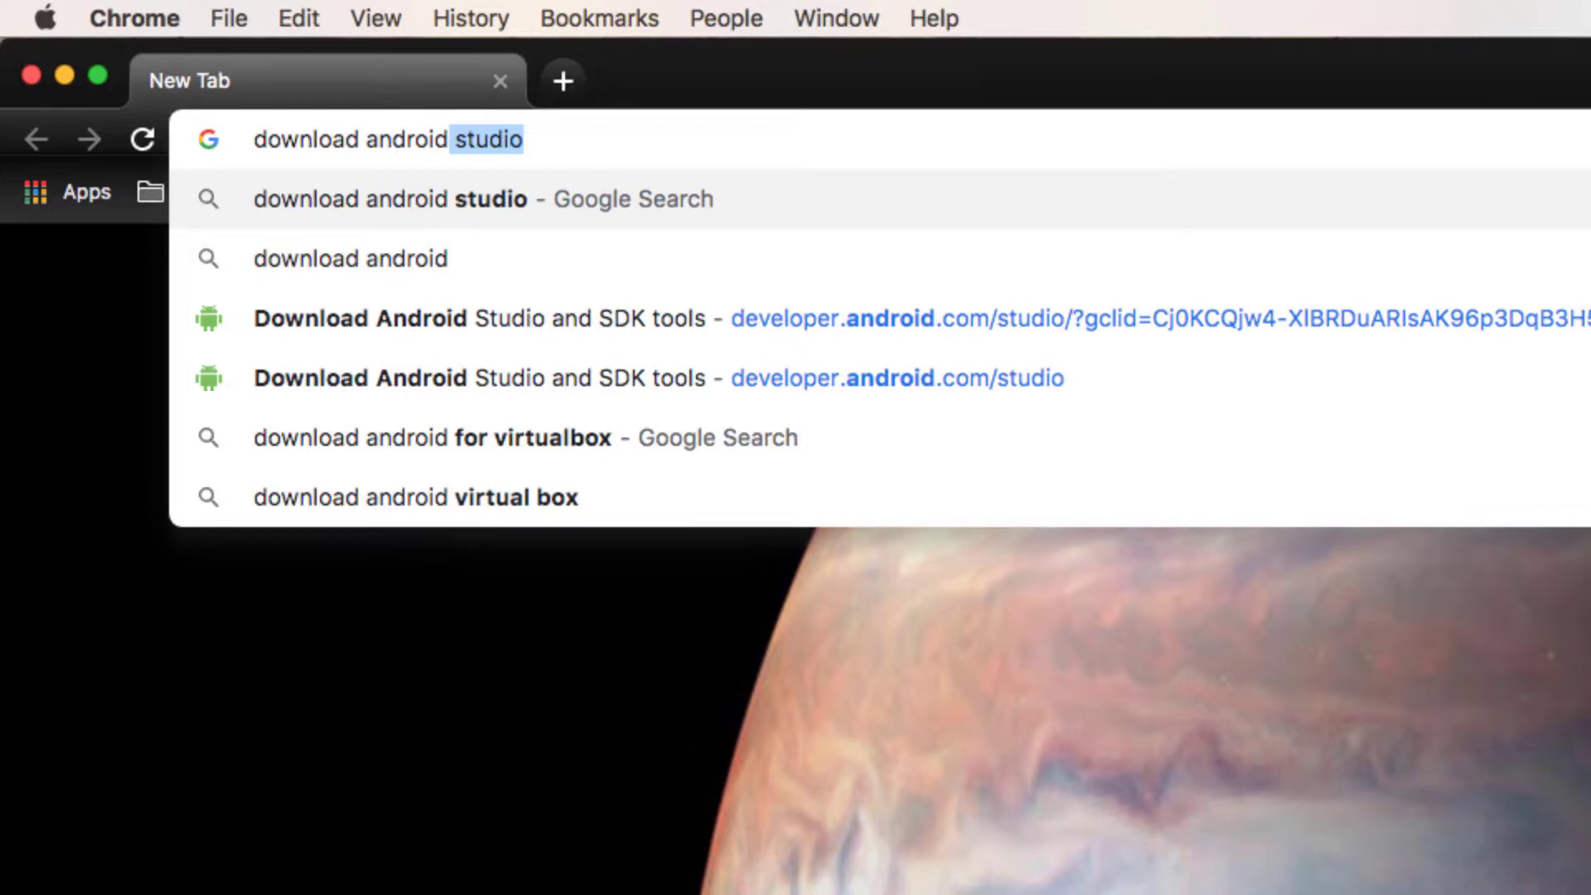
pyautogui.press('Down')
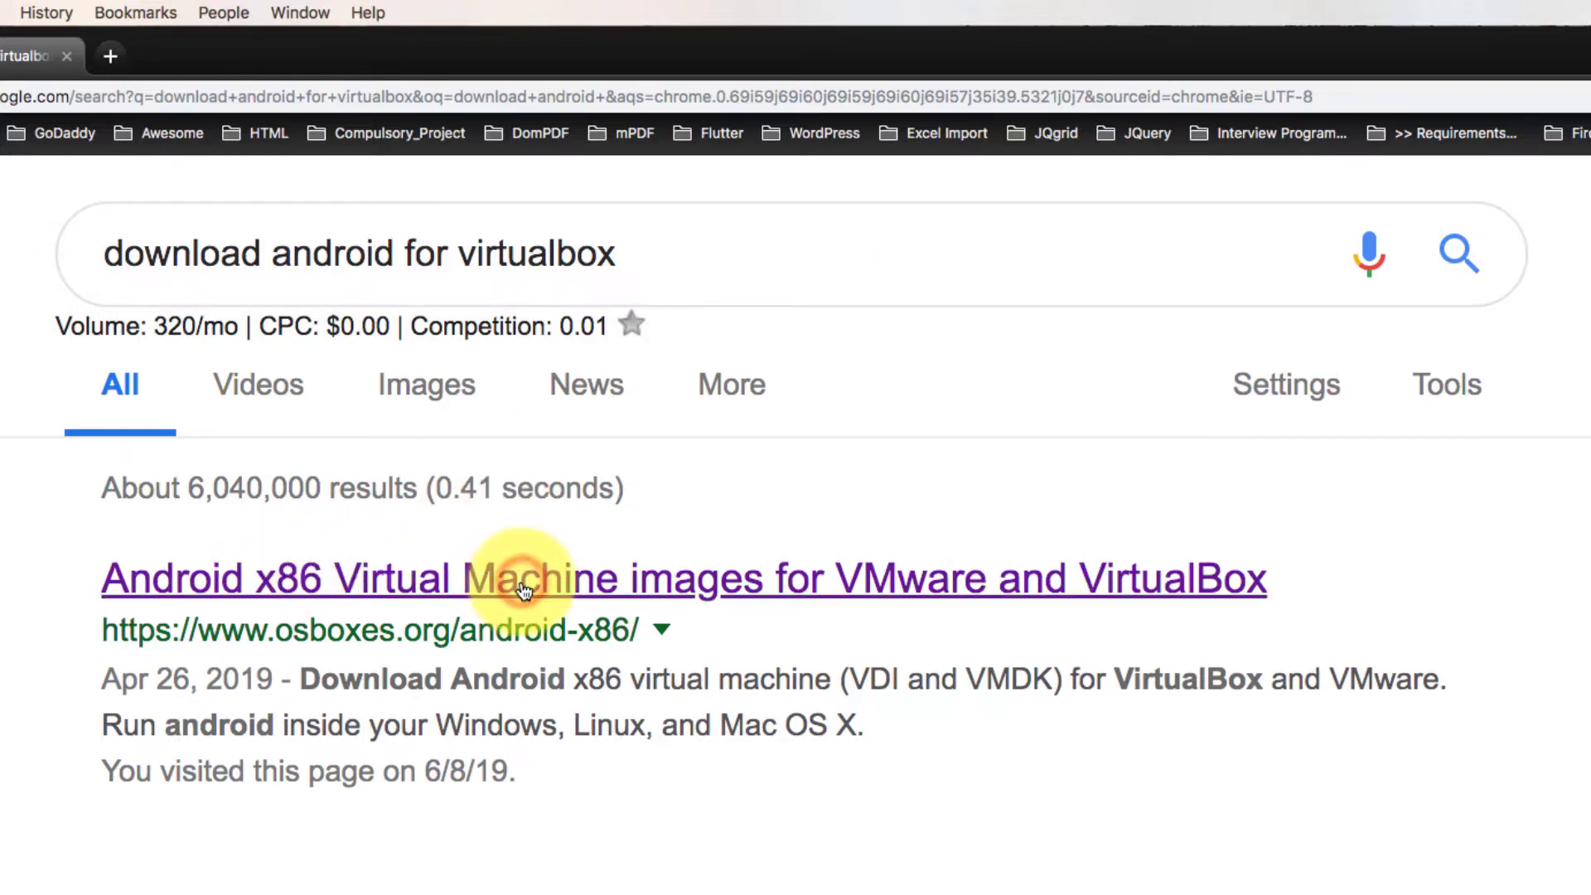
# Download the Android-x86 8.1-RC1 Oreo VirtualBox (VDI) 32-bit image from osboxes.org
pyautogui.click(522, 578)
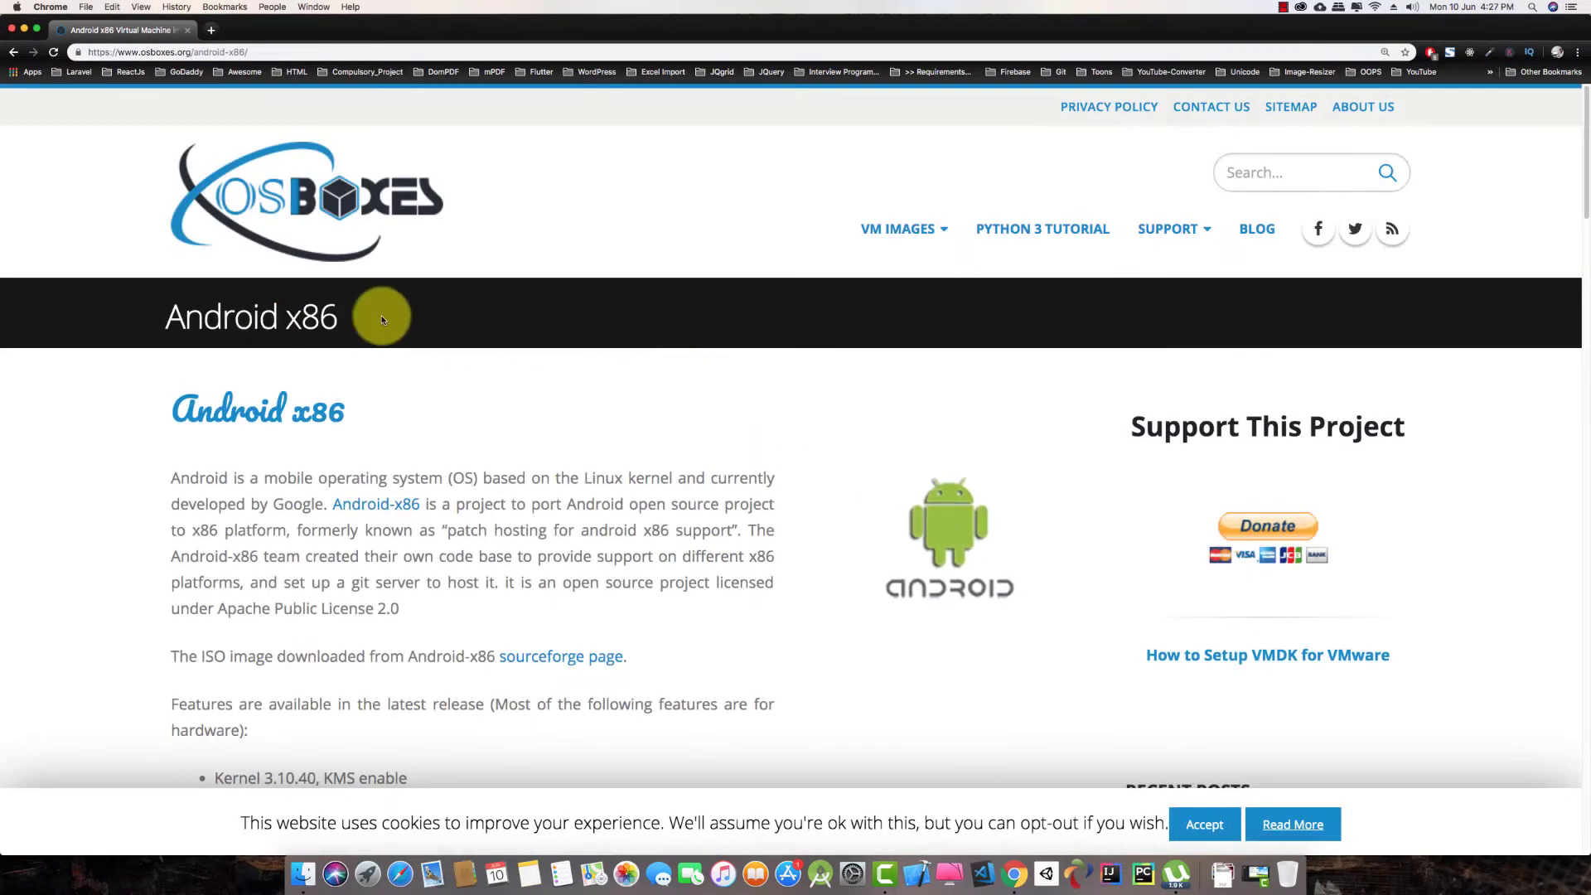
pyautogui.scroll(-3)
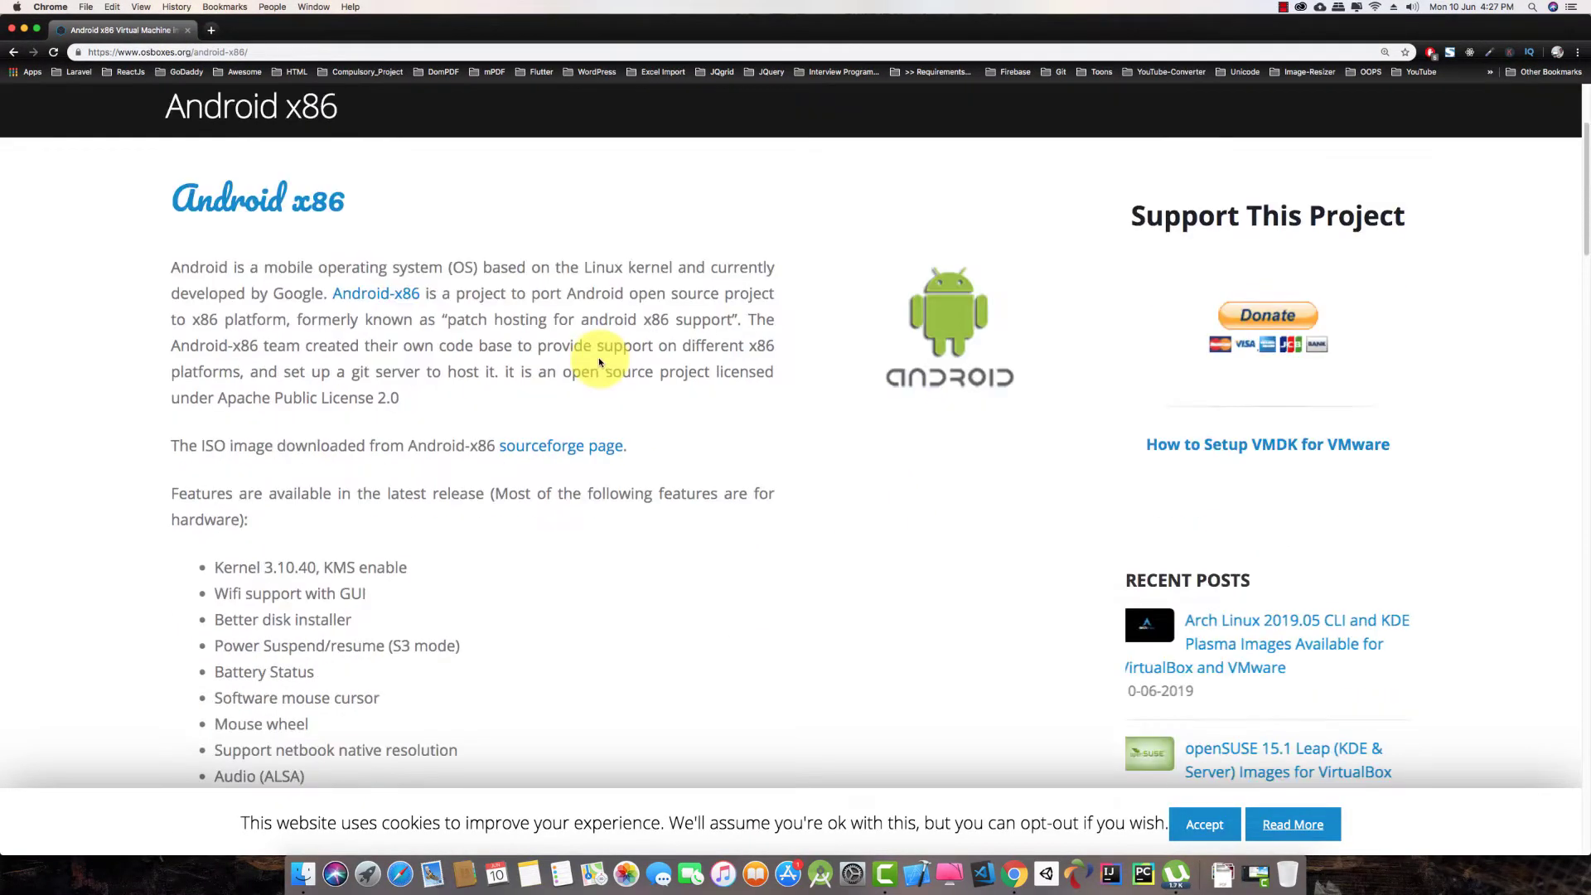
pyautogui.scroll(-3)
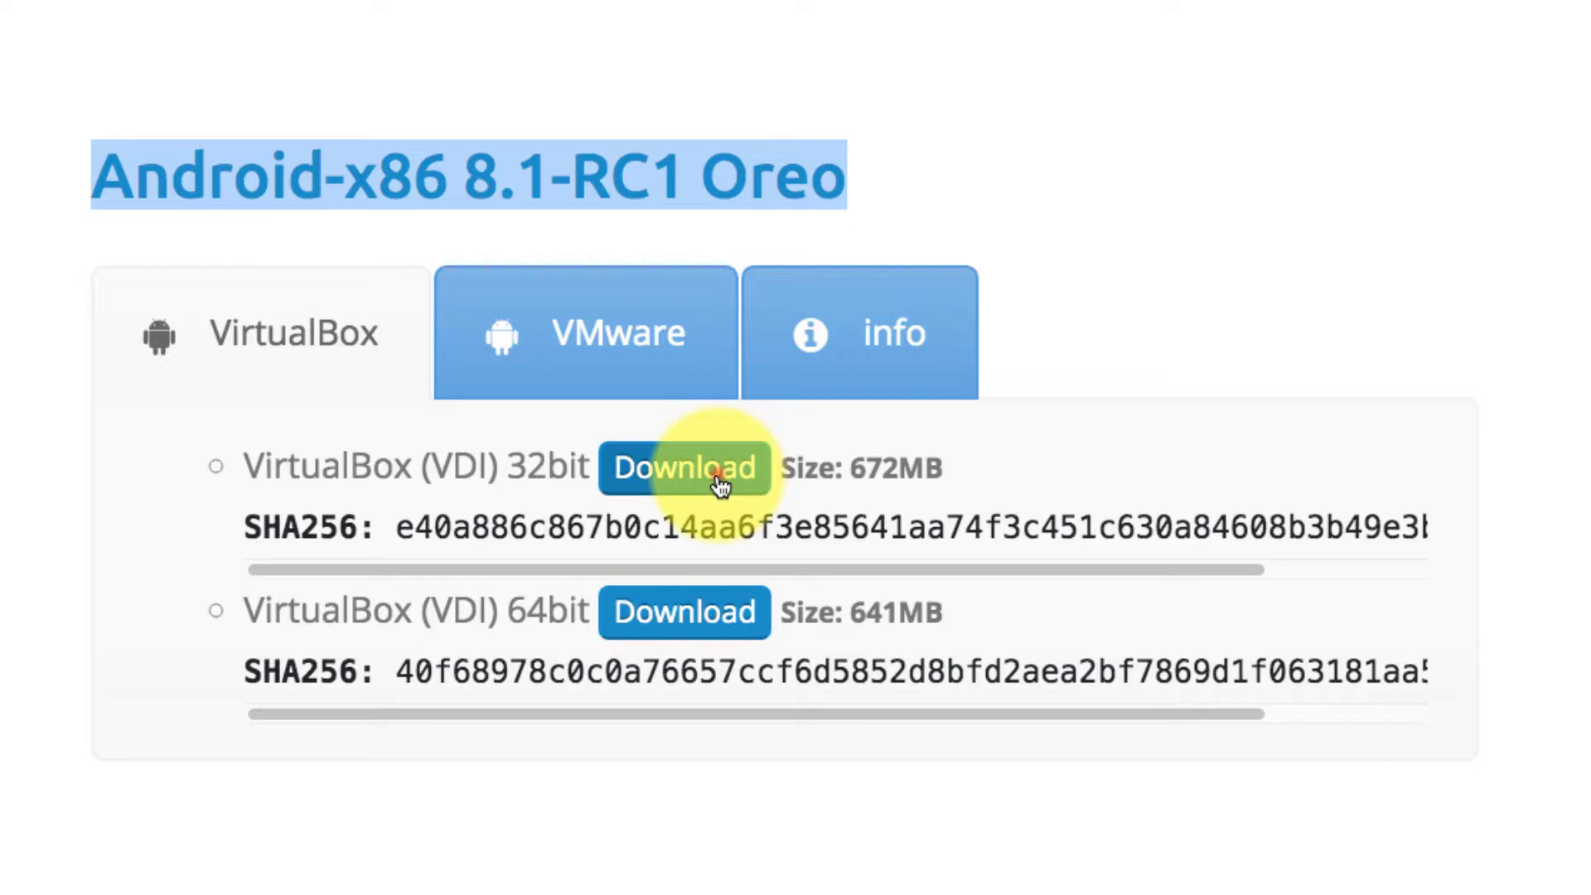
pyautogui.click(683, 467)
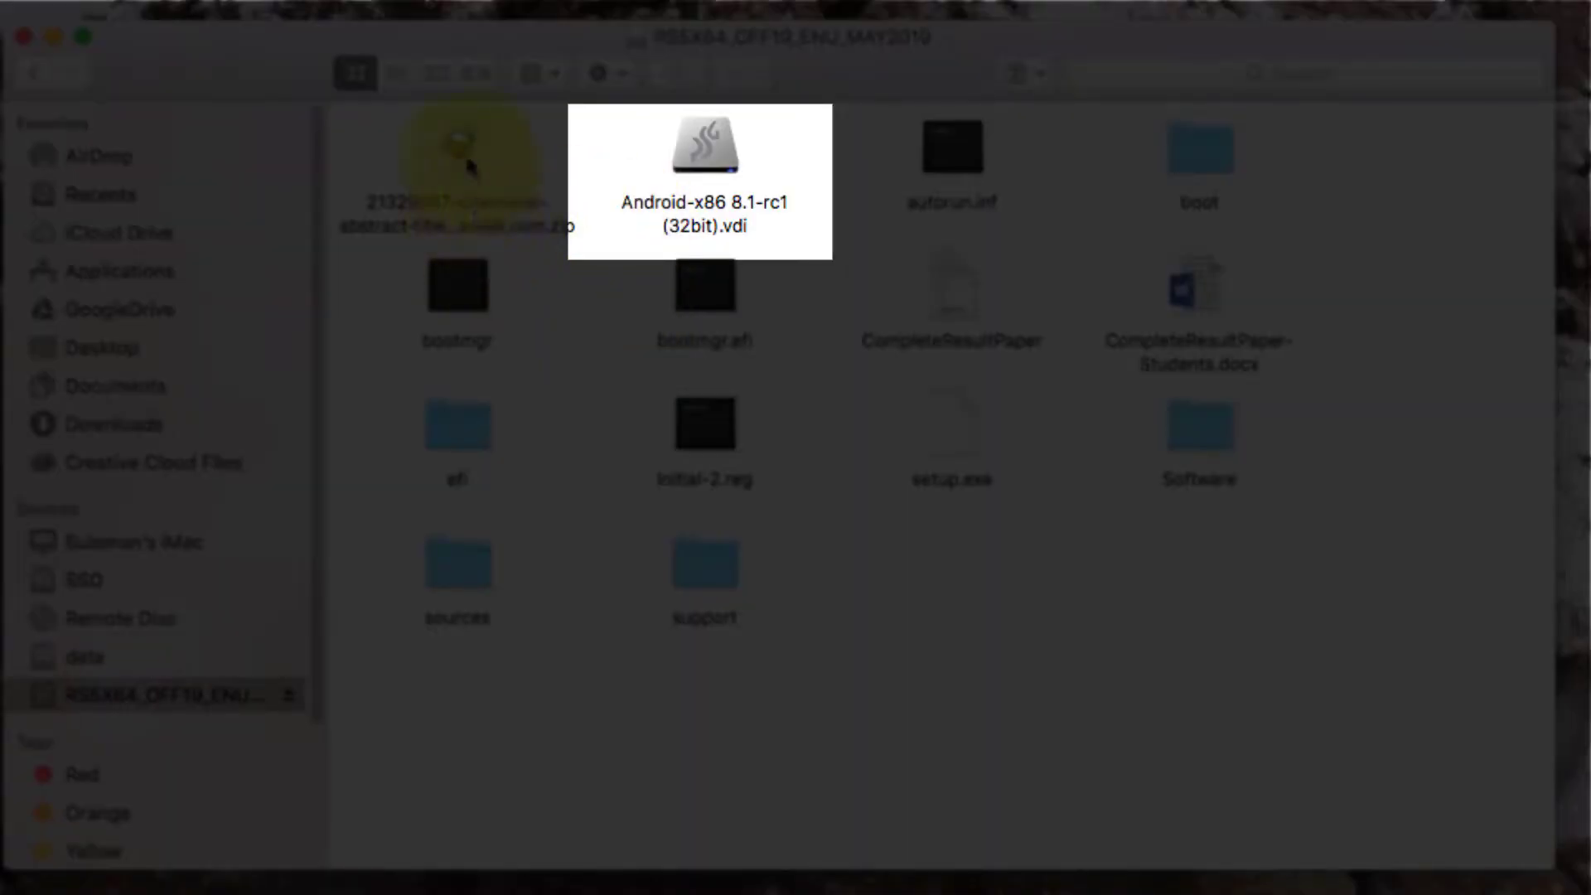
pyautogui.moveTo(1065, 541)
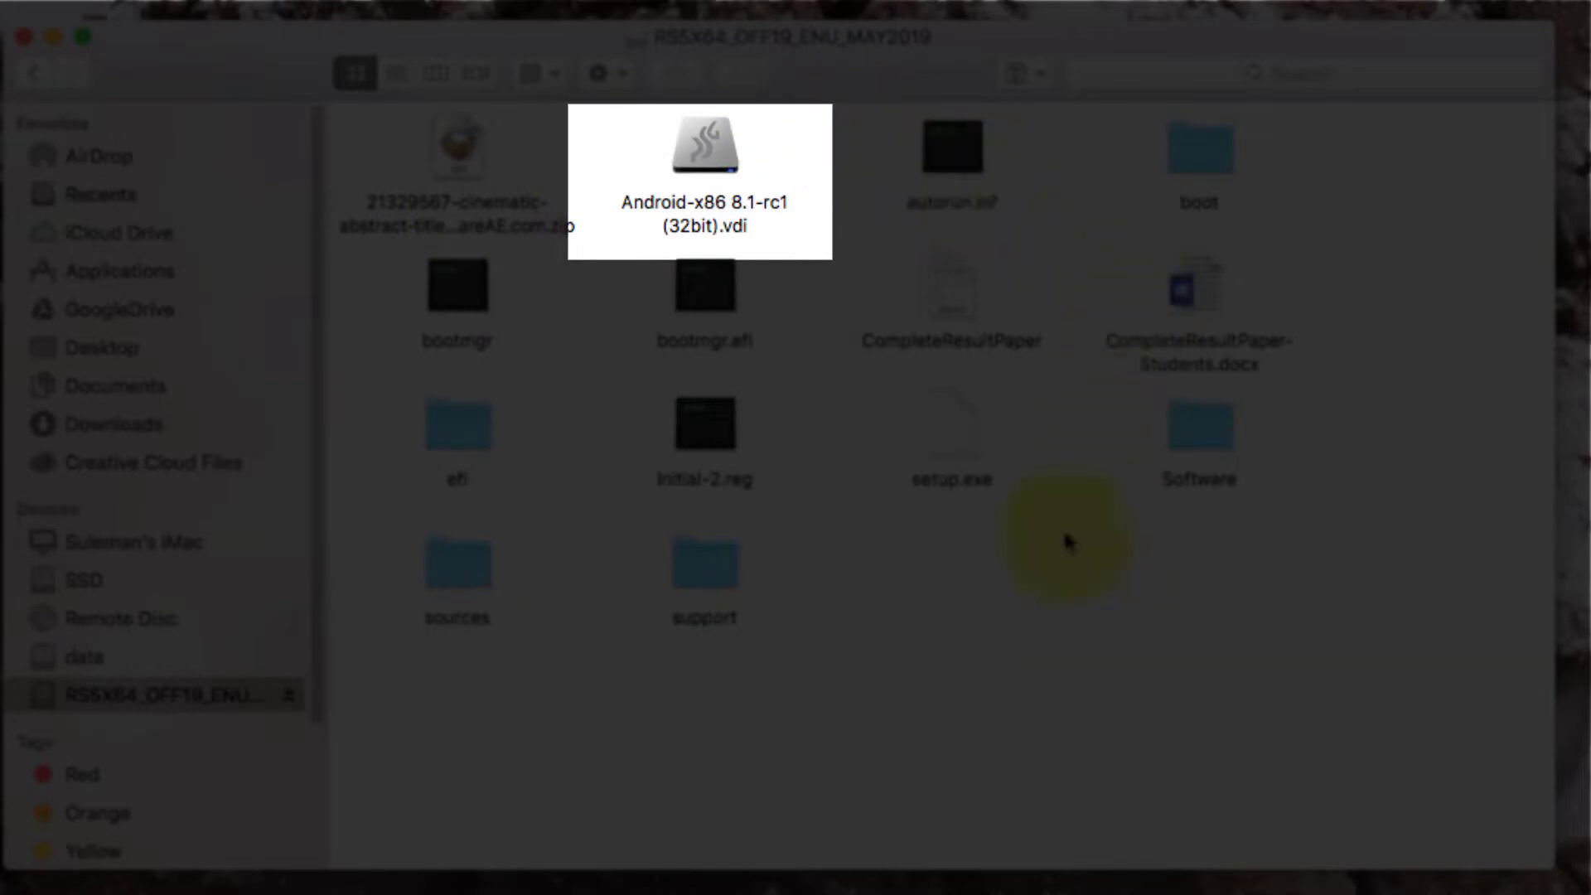
# Find the Android-x86 8.1-rc1 (32bit).vdi in Finder and switch to VirtualBox Manager
pyautogui.click(702, 203)
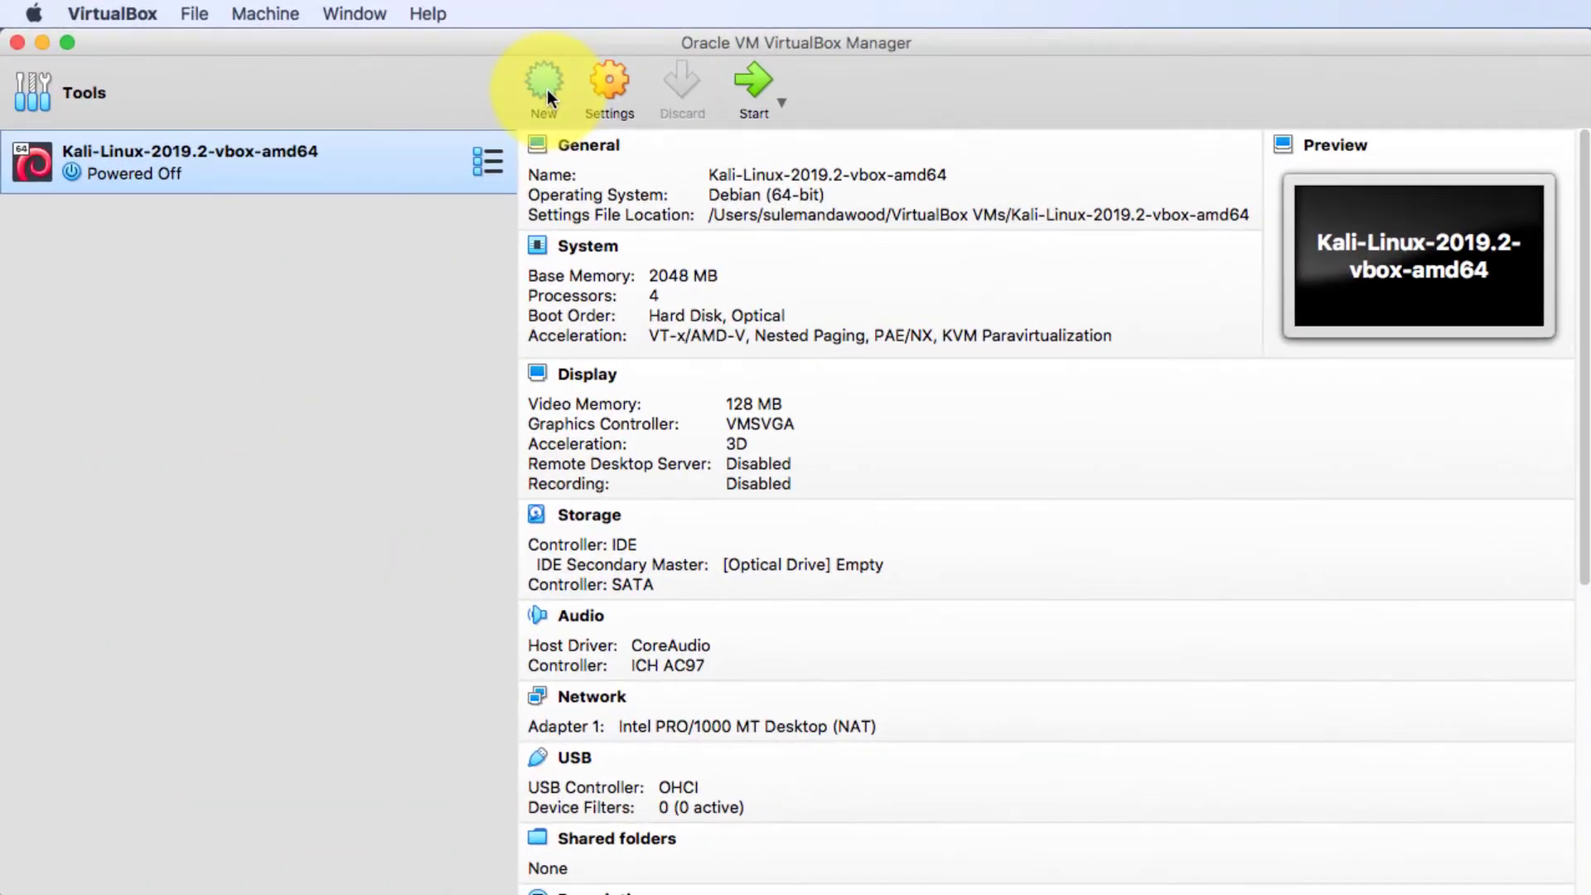
# Create a new machine 'Android' (Linux, Other Linux 32-bit) with 4096 MB memory
pyautogui.click(543, 86)
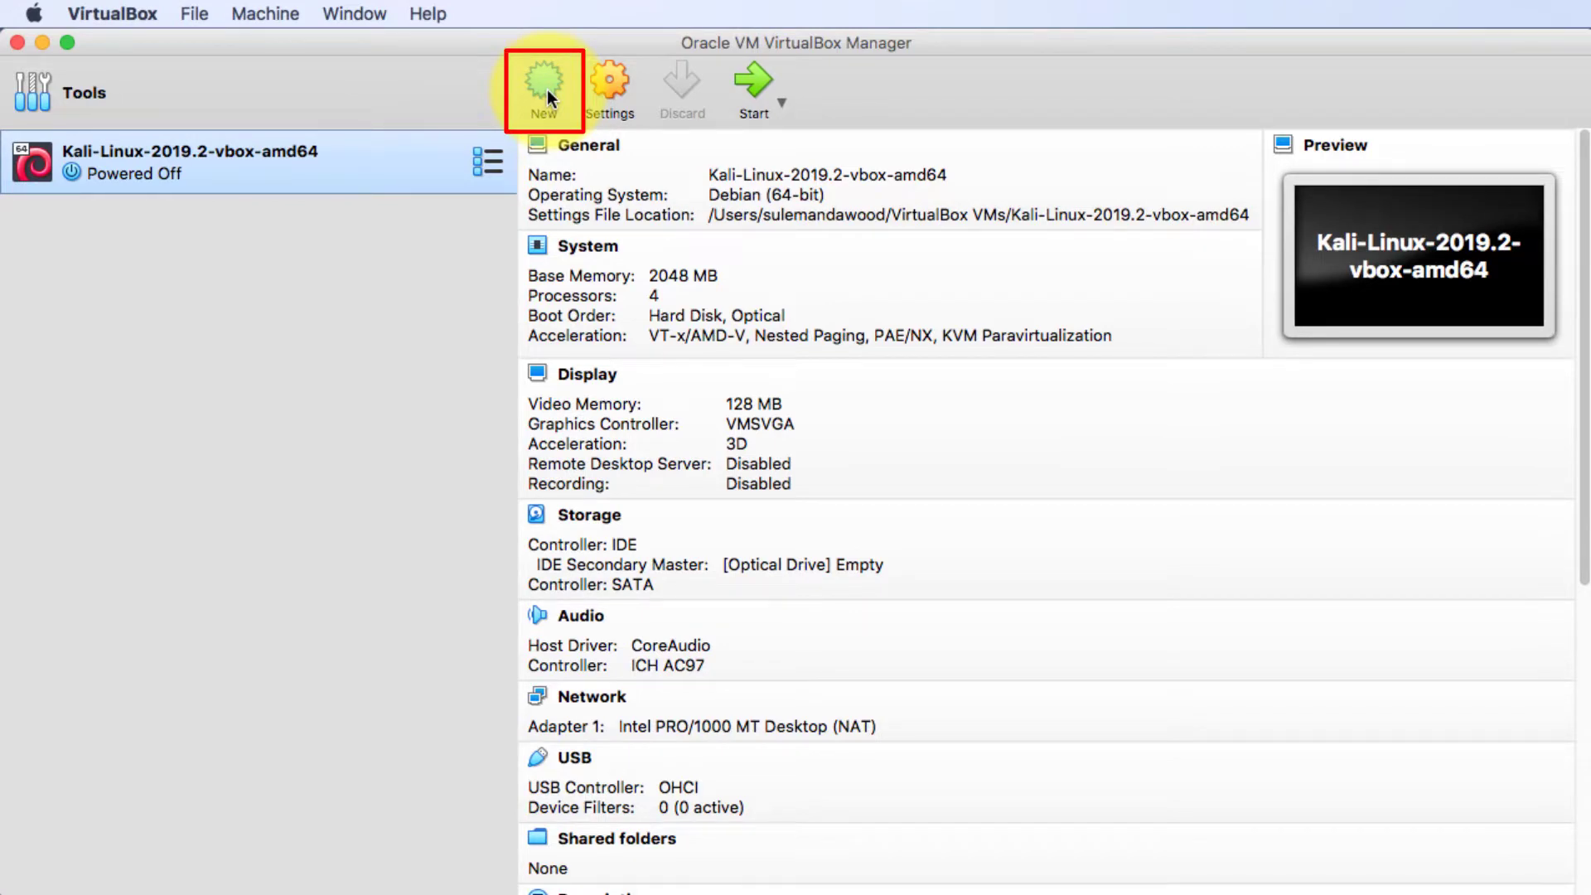
pyautogui.click(542, 89)
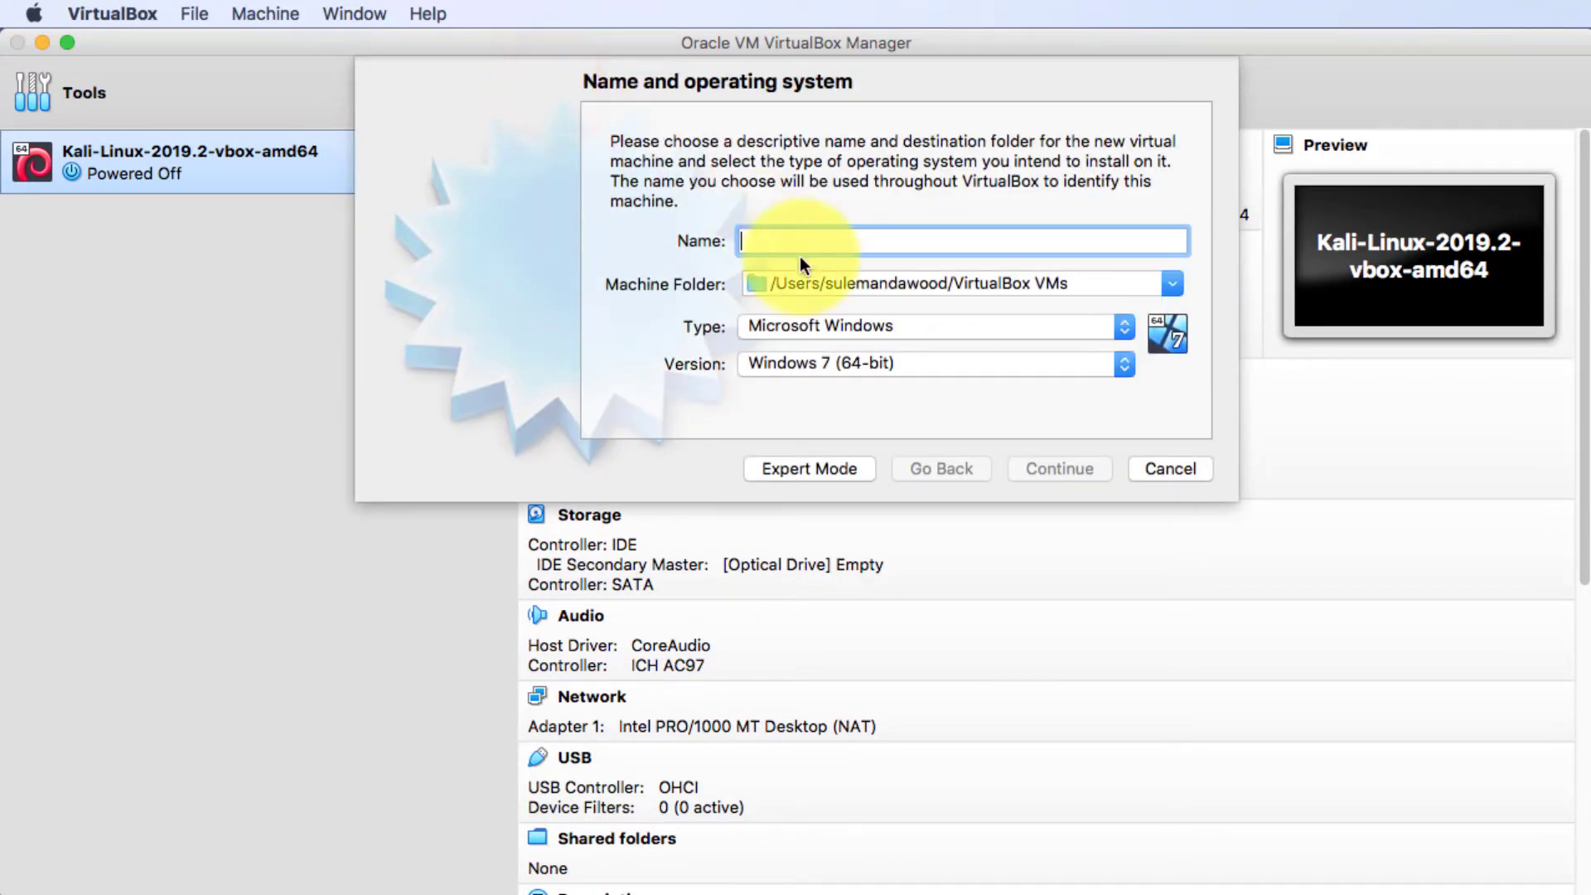
pyautogui.write('Android')
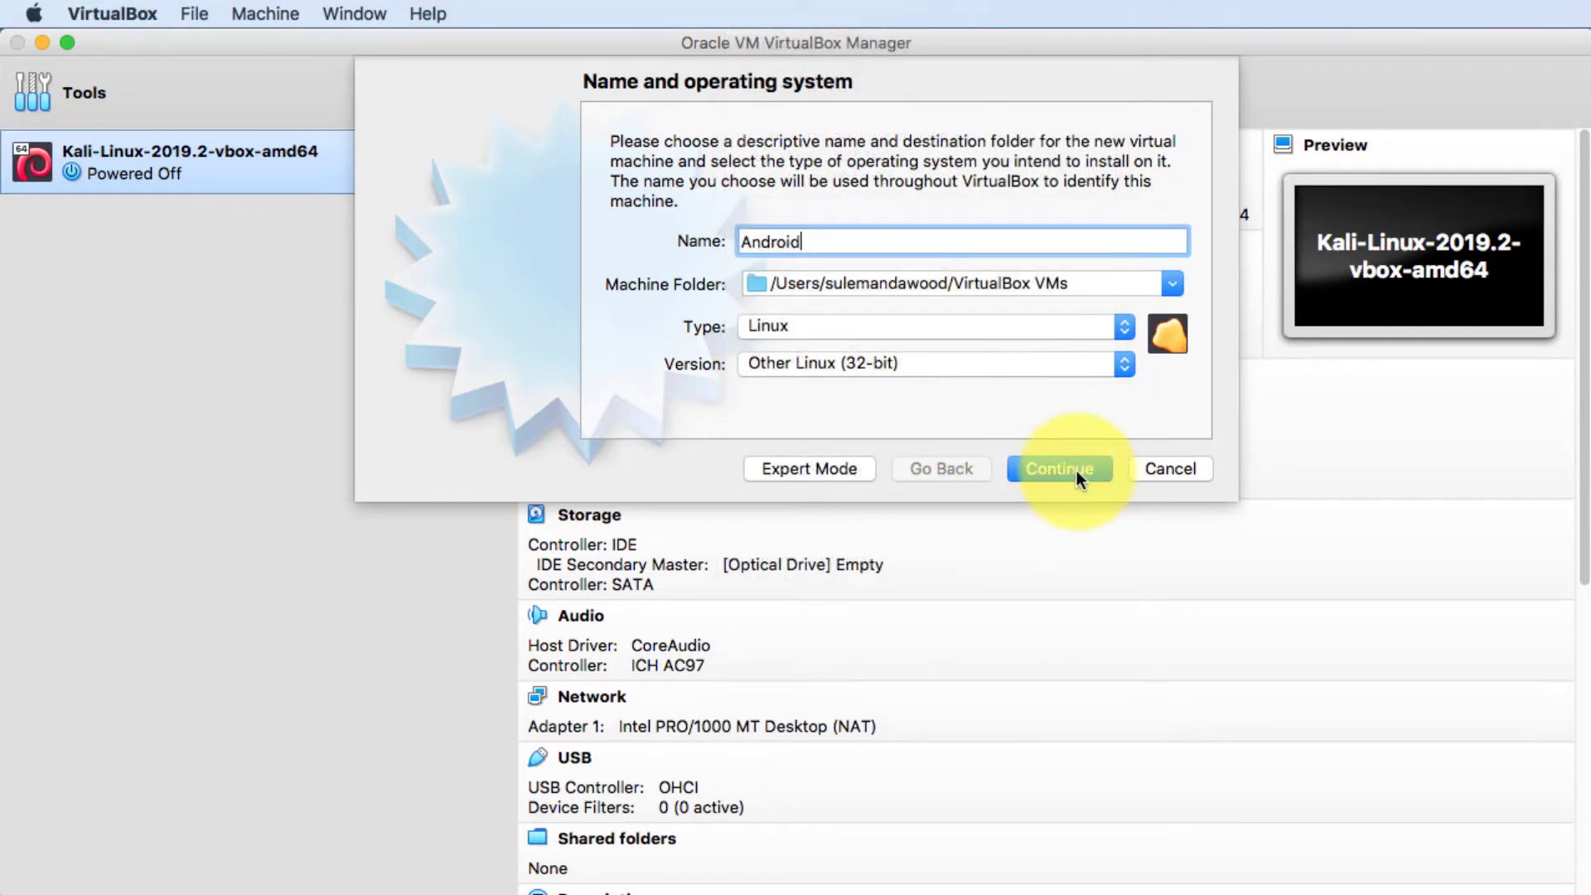
pyautogui.click(1058, 469)
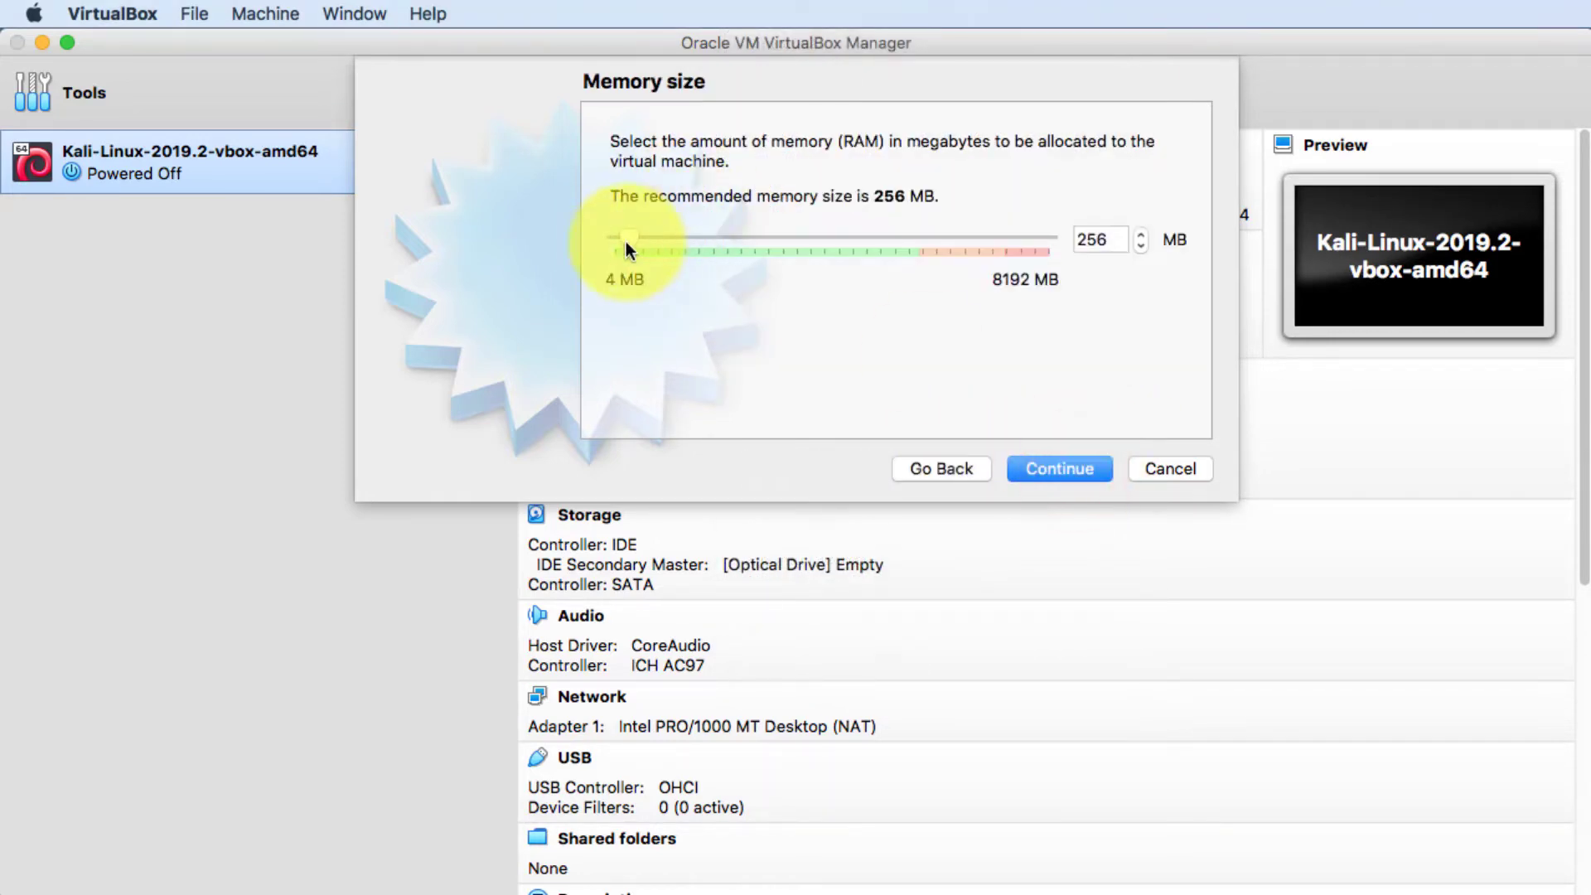
pyautogui.moveTo(627, 243); pyautogui.dragTo(840, 243)
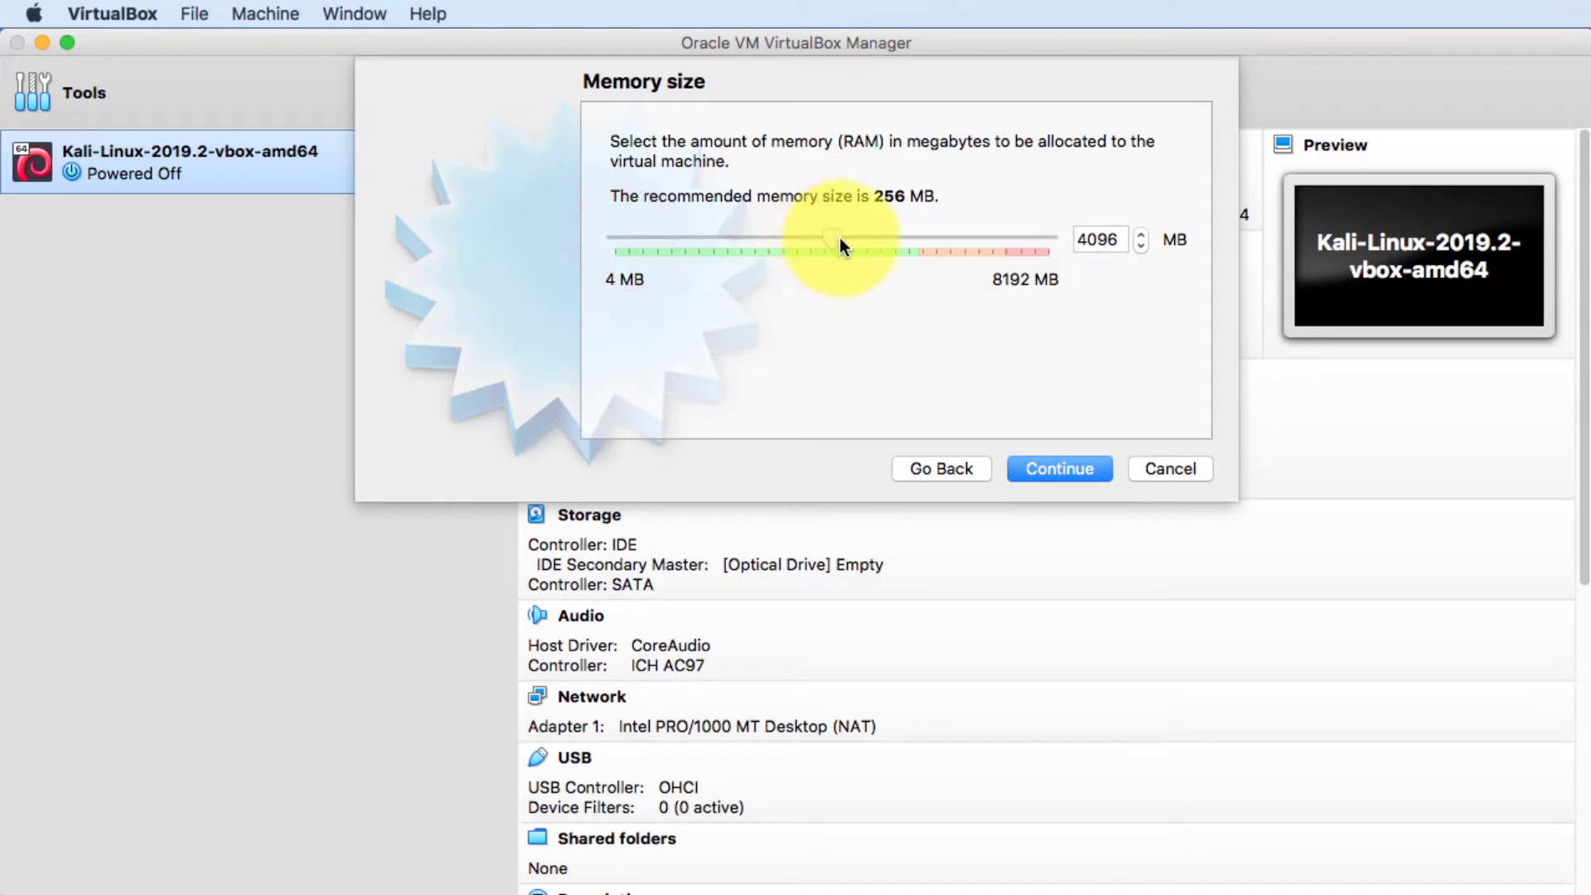
pyautogui.click(1058, 467)
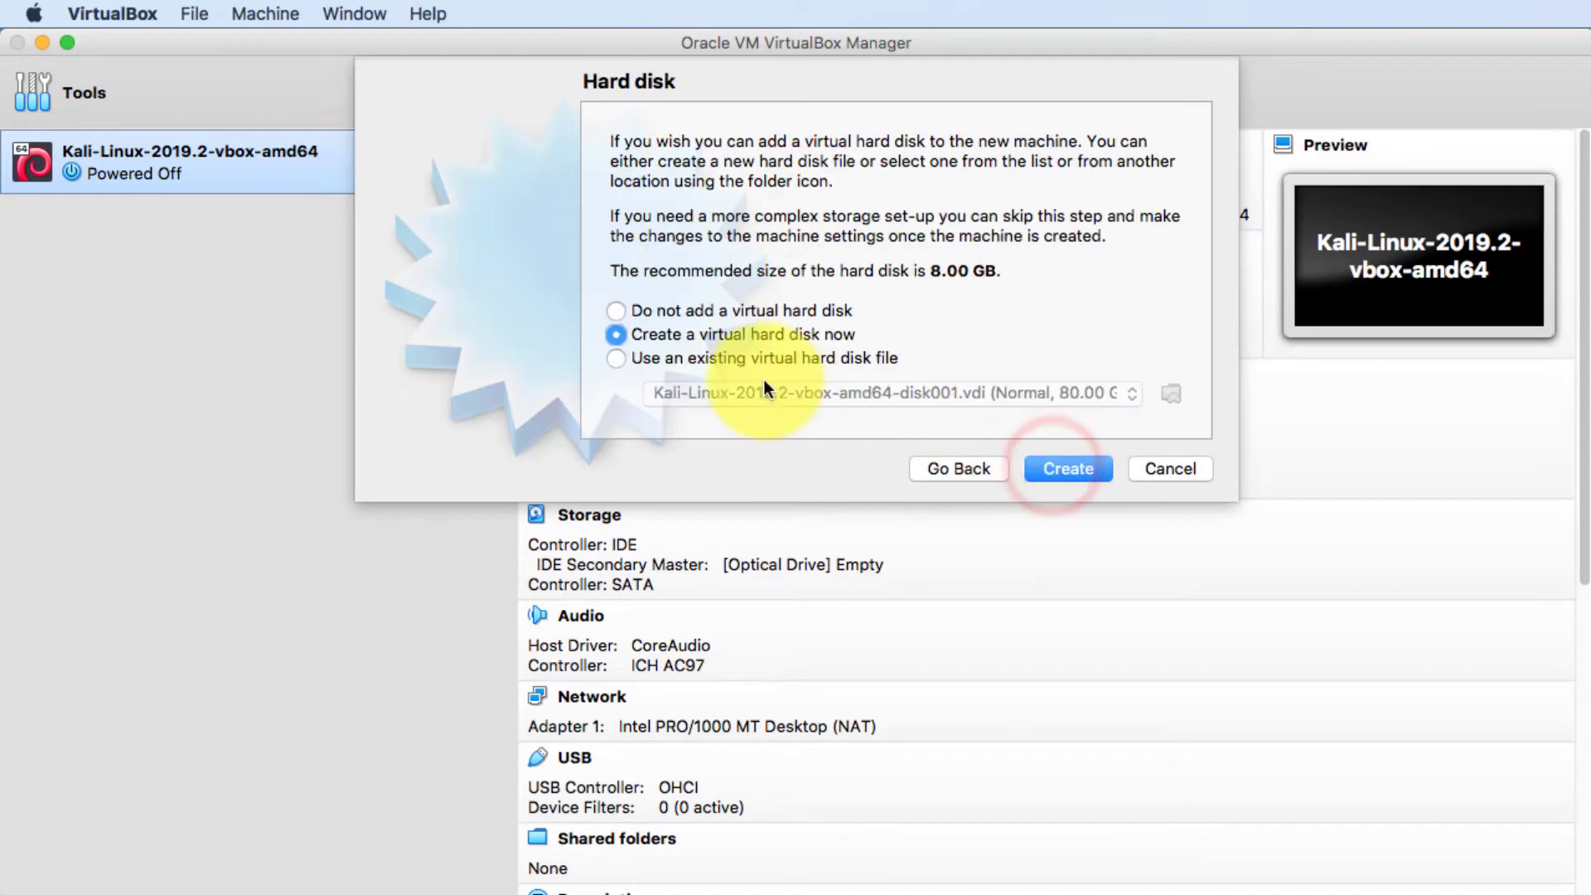
# Add Android-x86 8.1-rc1 (32bit).vdi from the data drive and choose it as the hard disk
pyautogui.click(1169, 394)
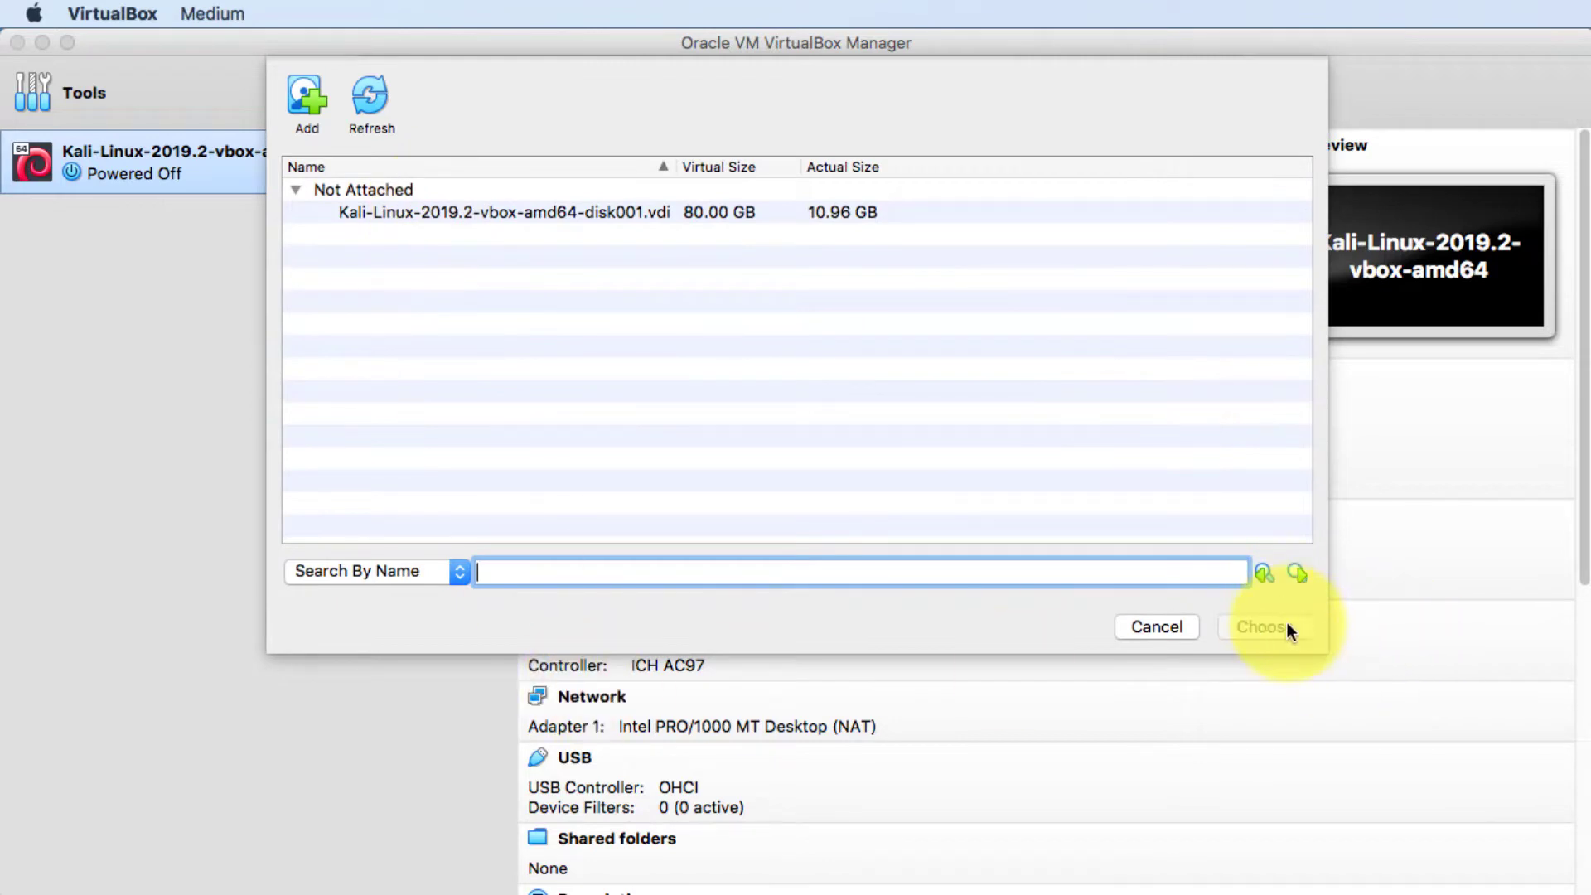
pyautogui.click(307, 96)
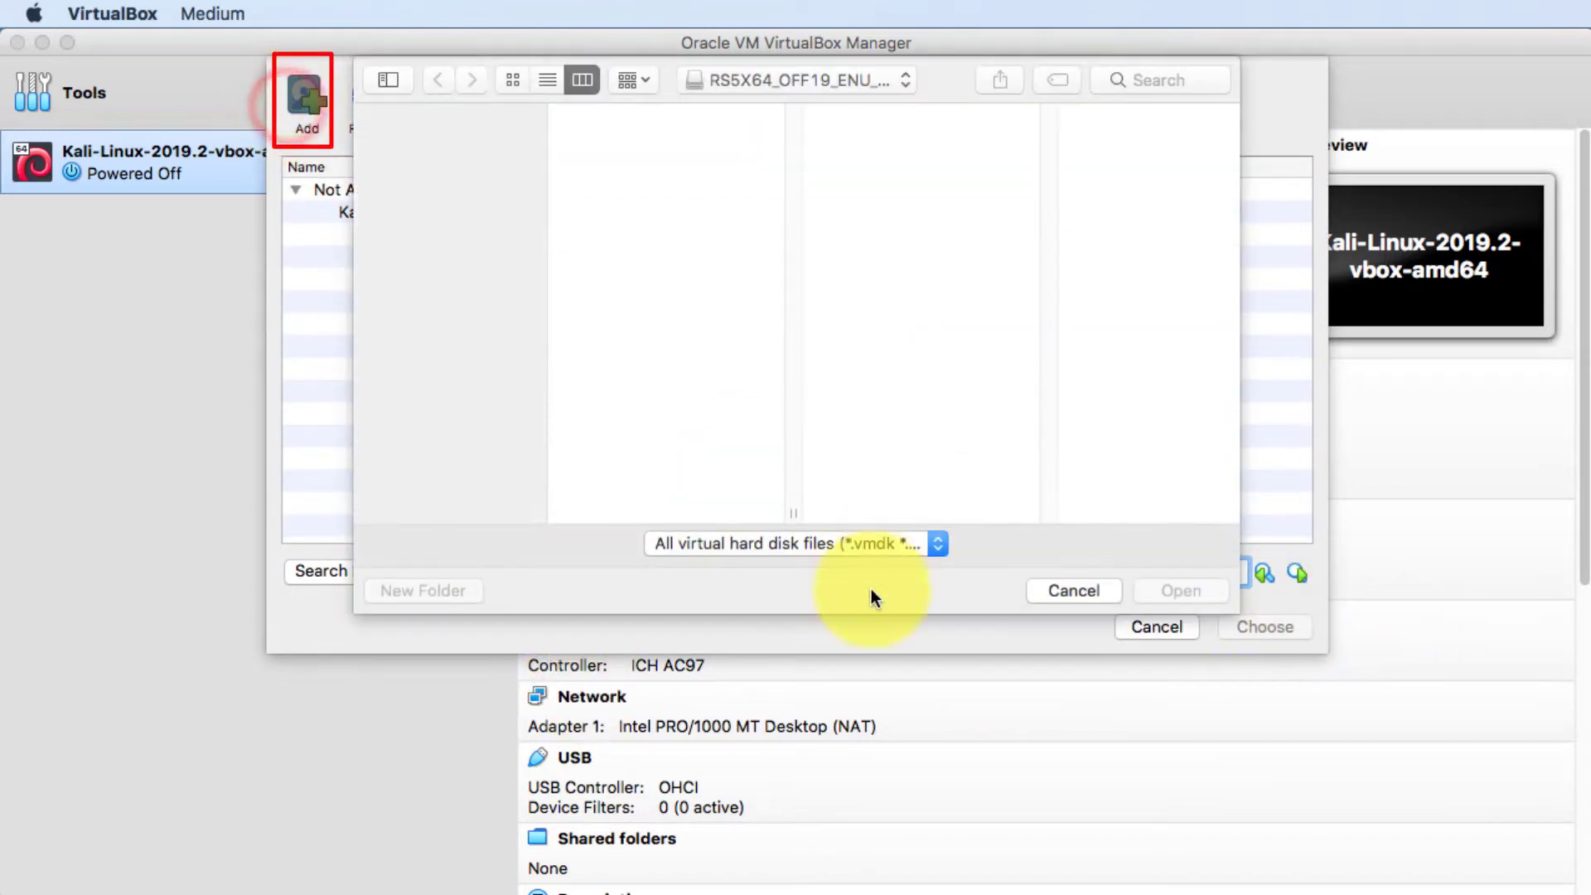
pyautogui.click(423, 396)
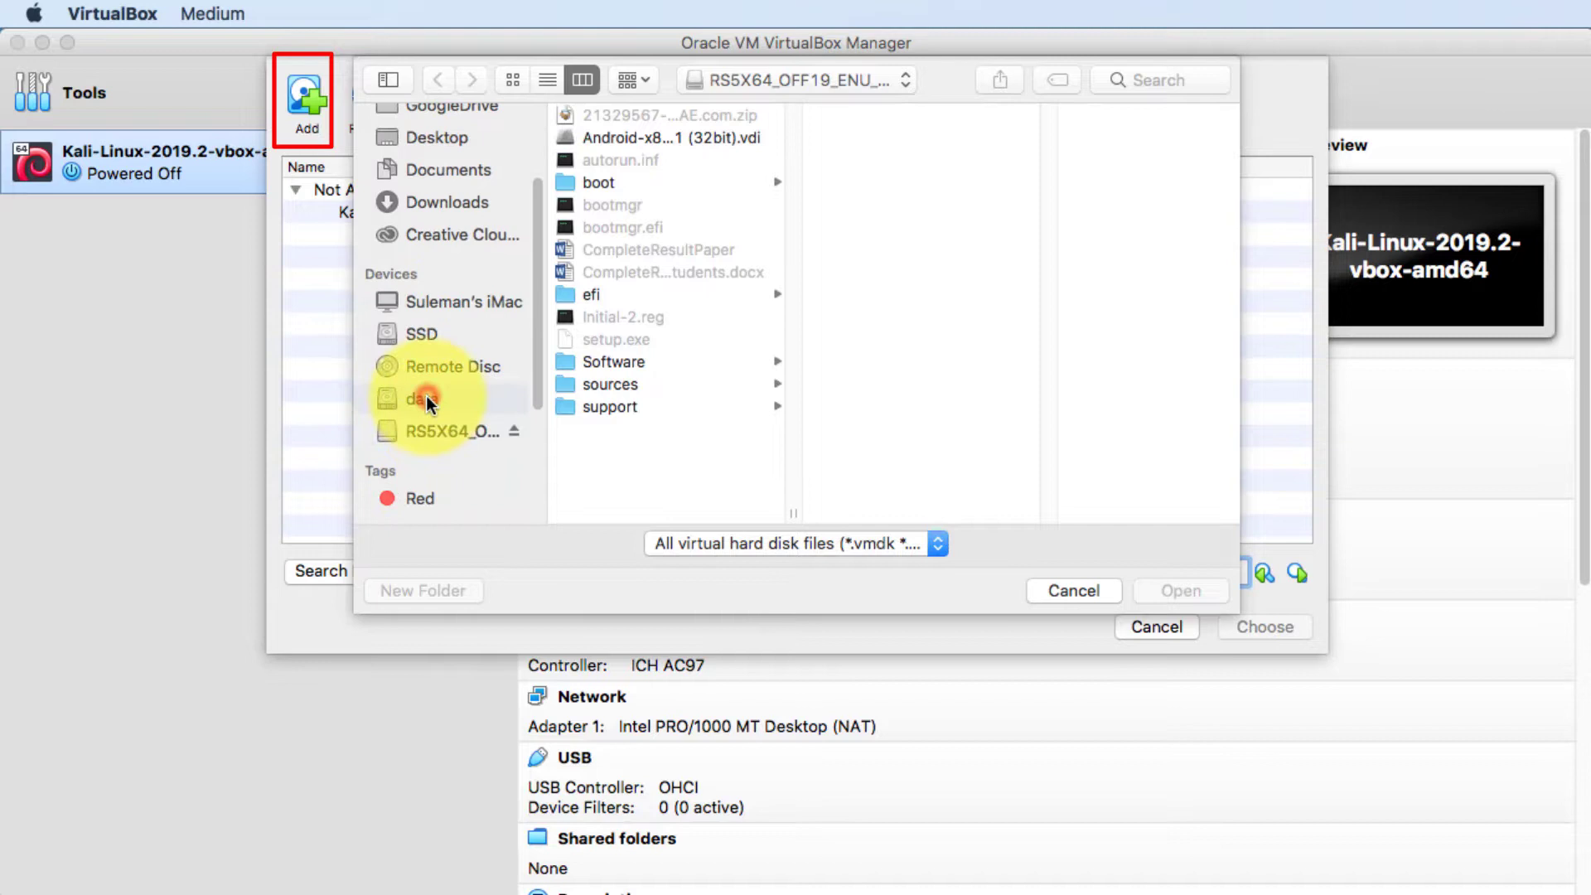
pyautogui.click(421, 398)
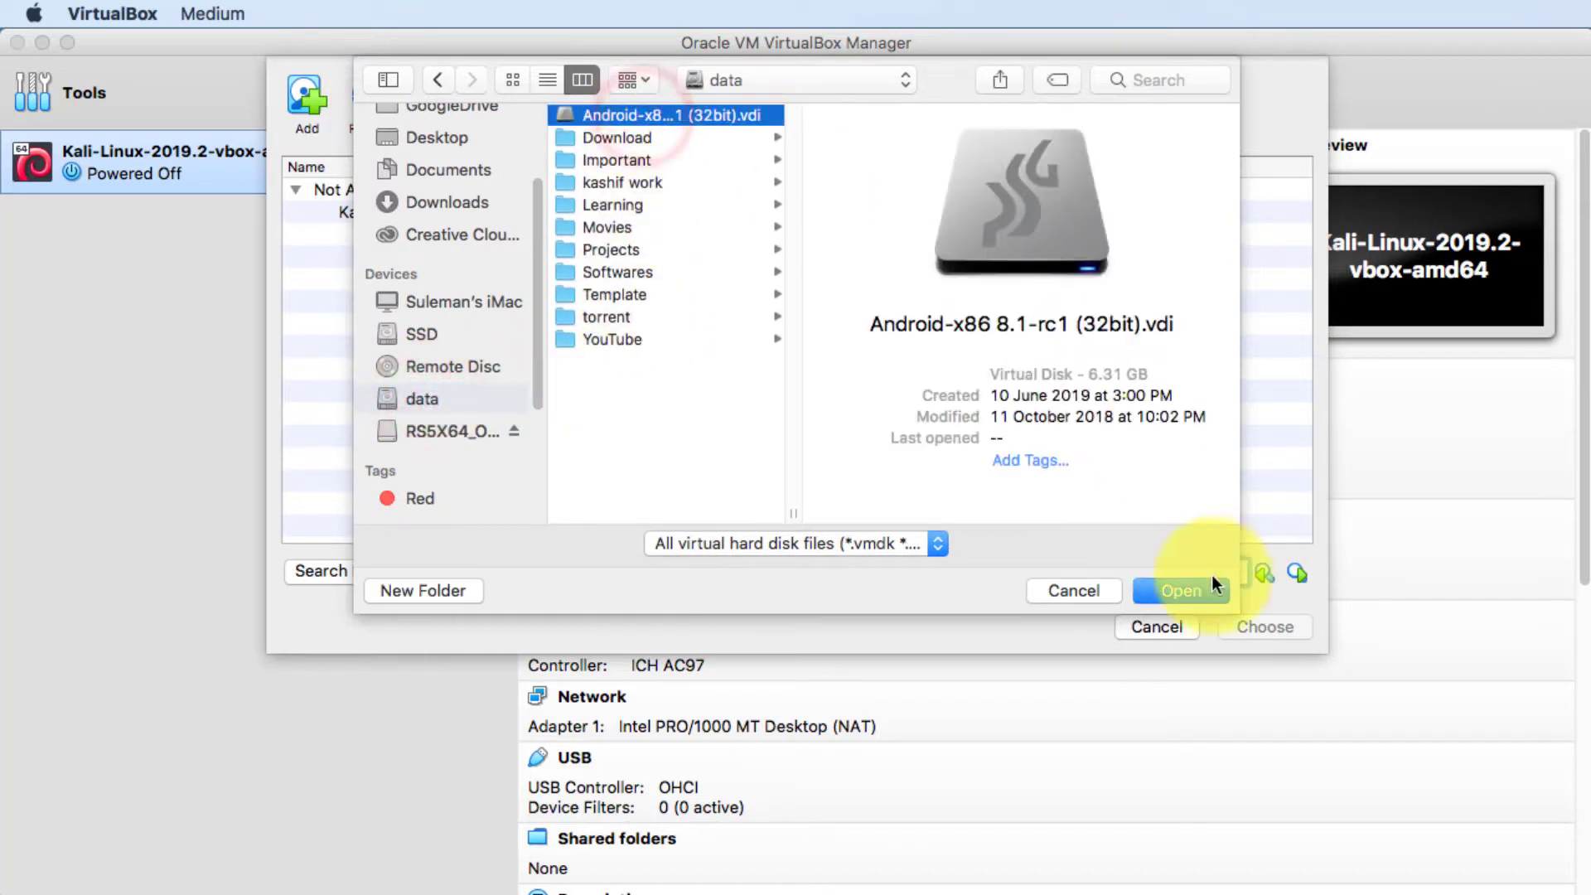
pyautogui.click(1179, 590)
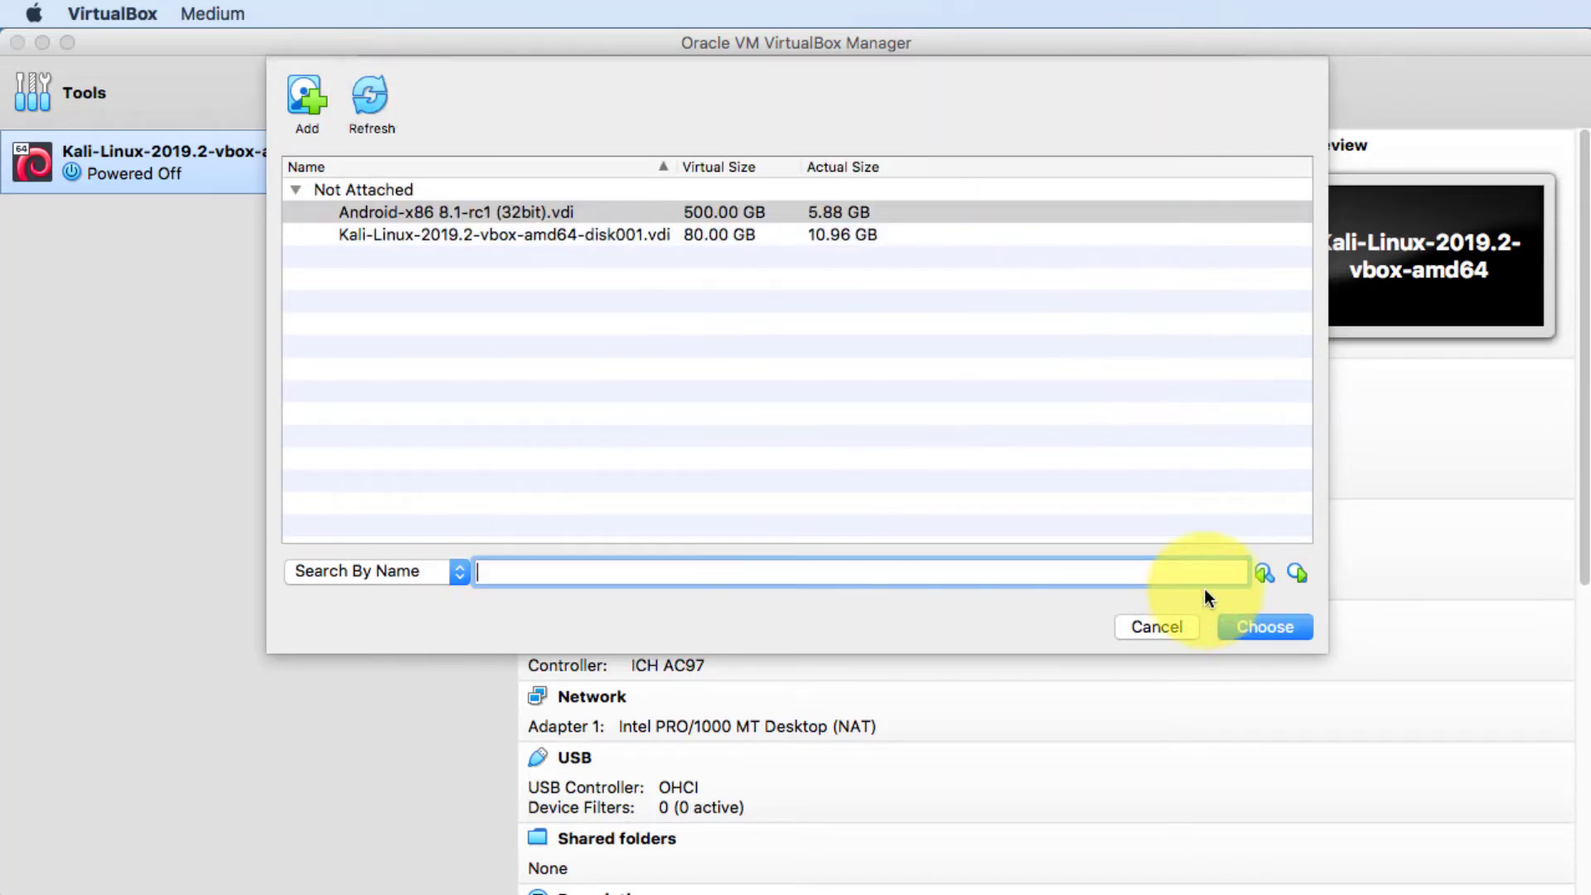
pyautogui.click(504, 234)
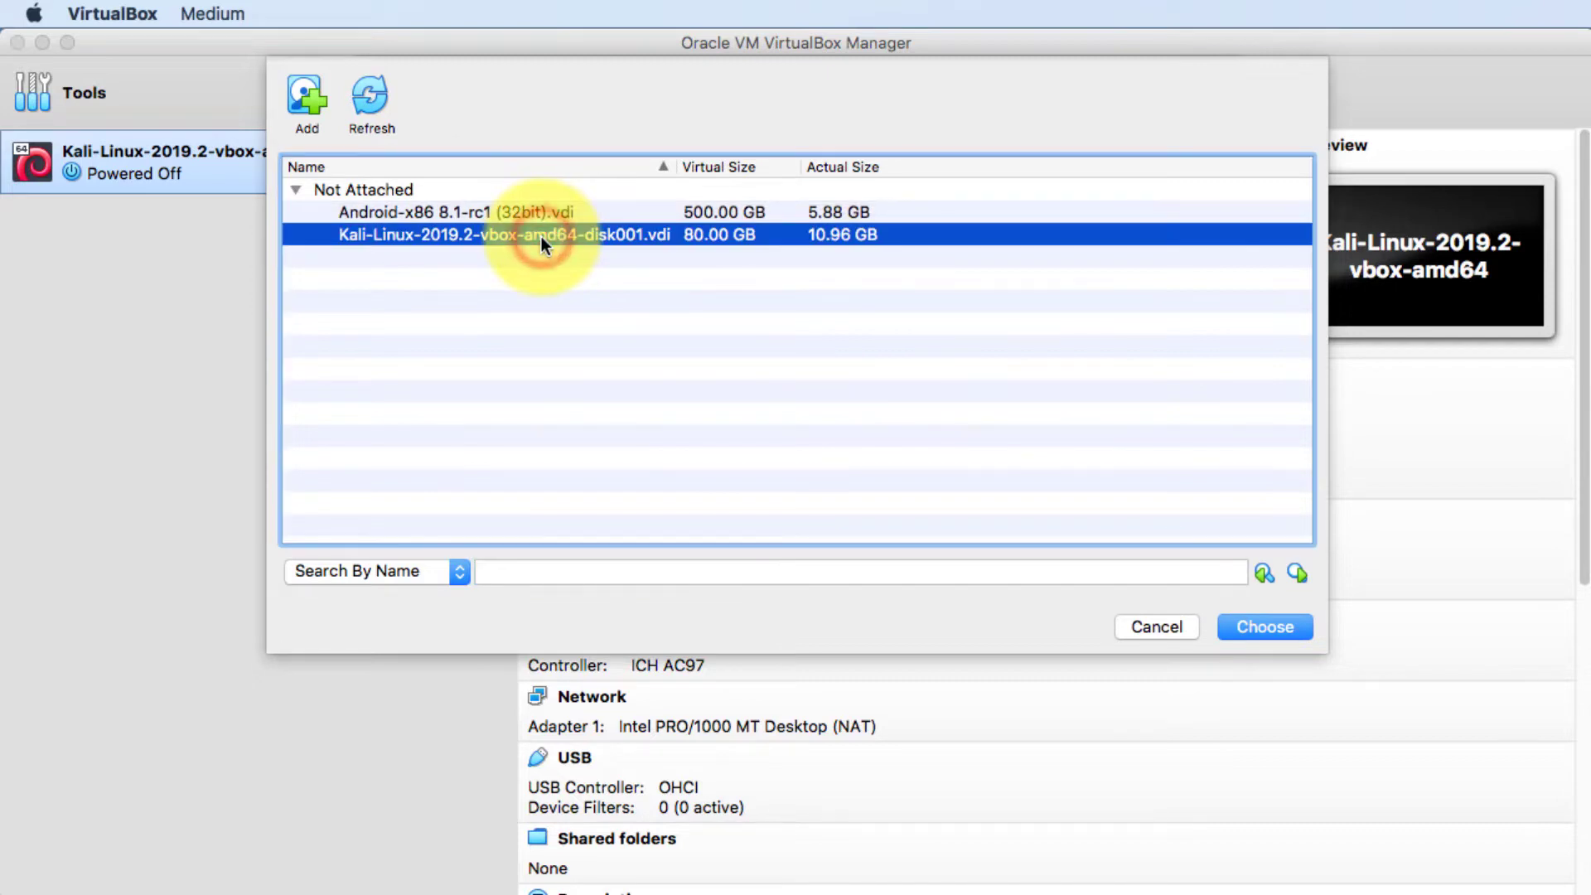
pyautogui.click(467, 212)
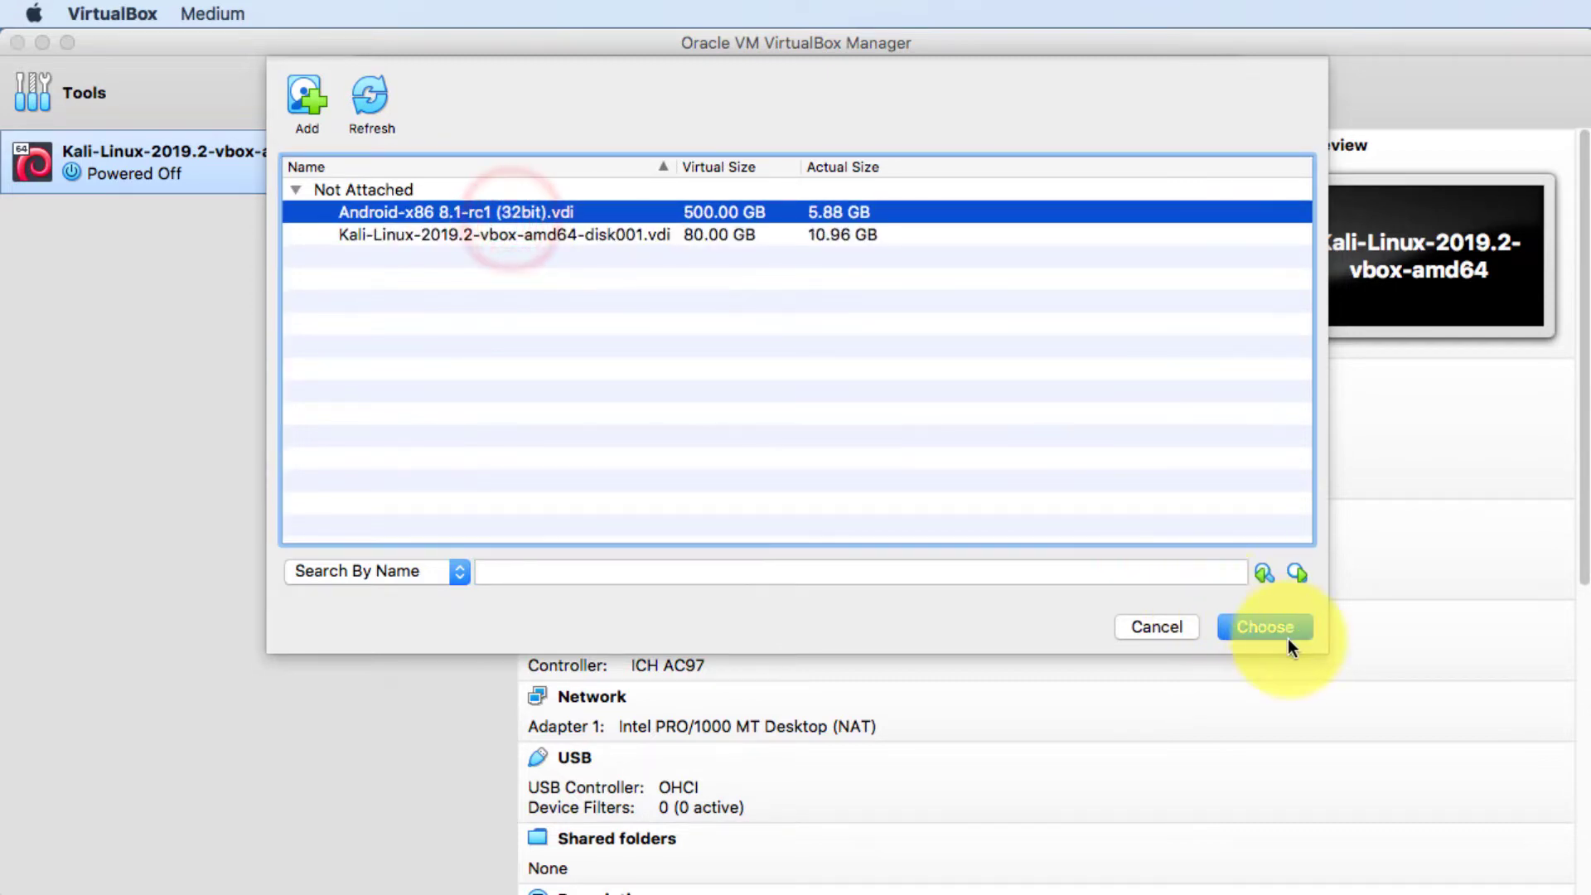
pyautogui.click(1265, 626)
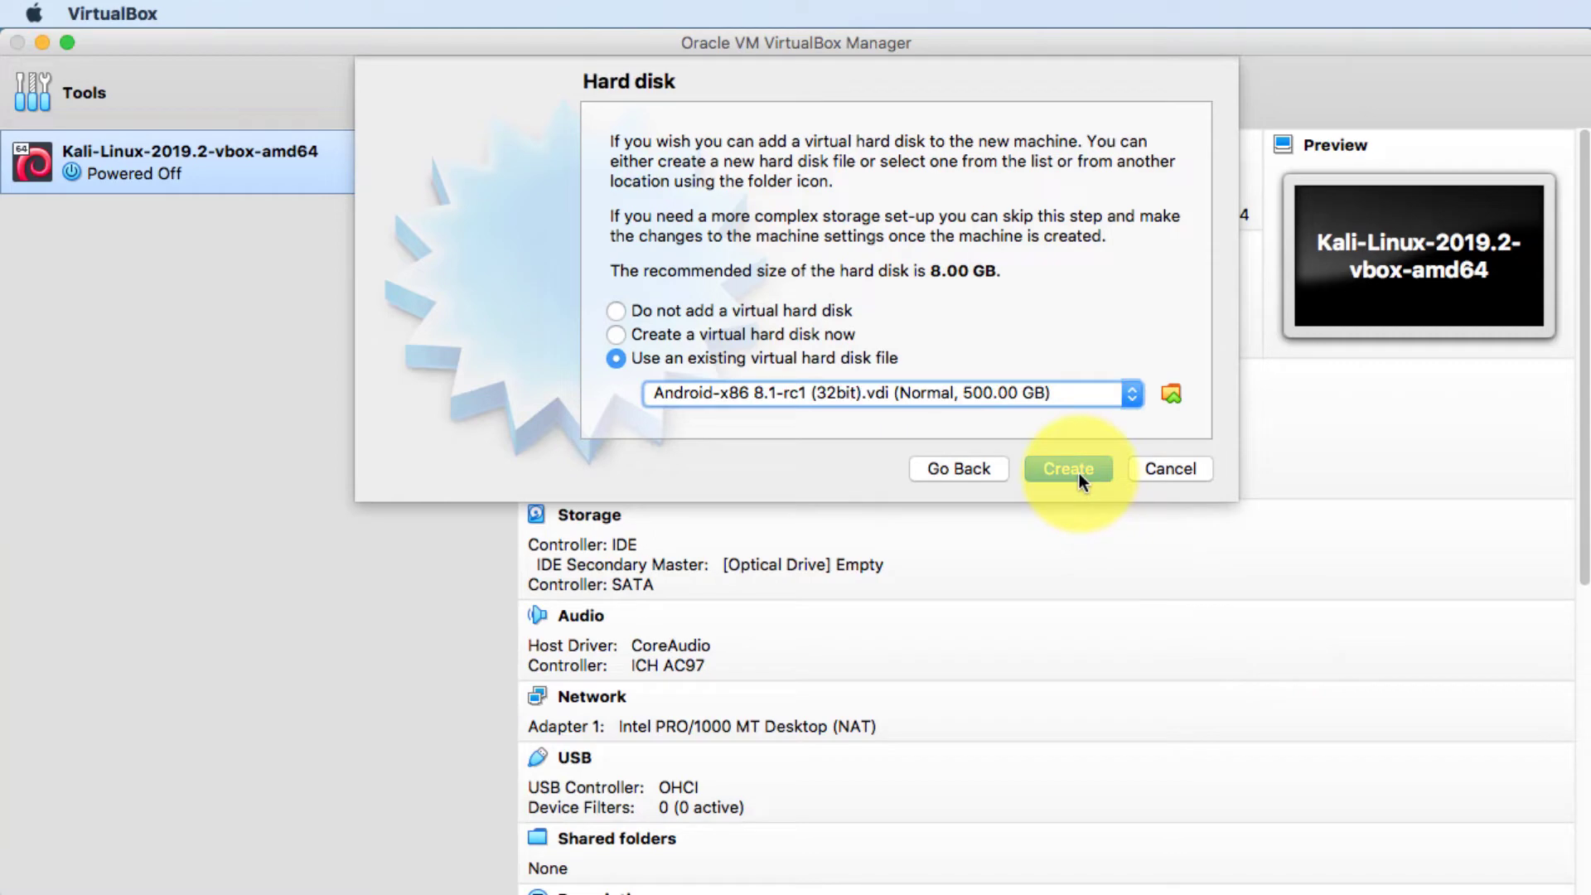
# Create the Android machine, boot it to a shell prompt, then power it off
pyautogui.click(1066, 468)
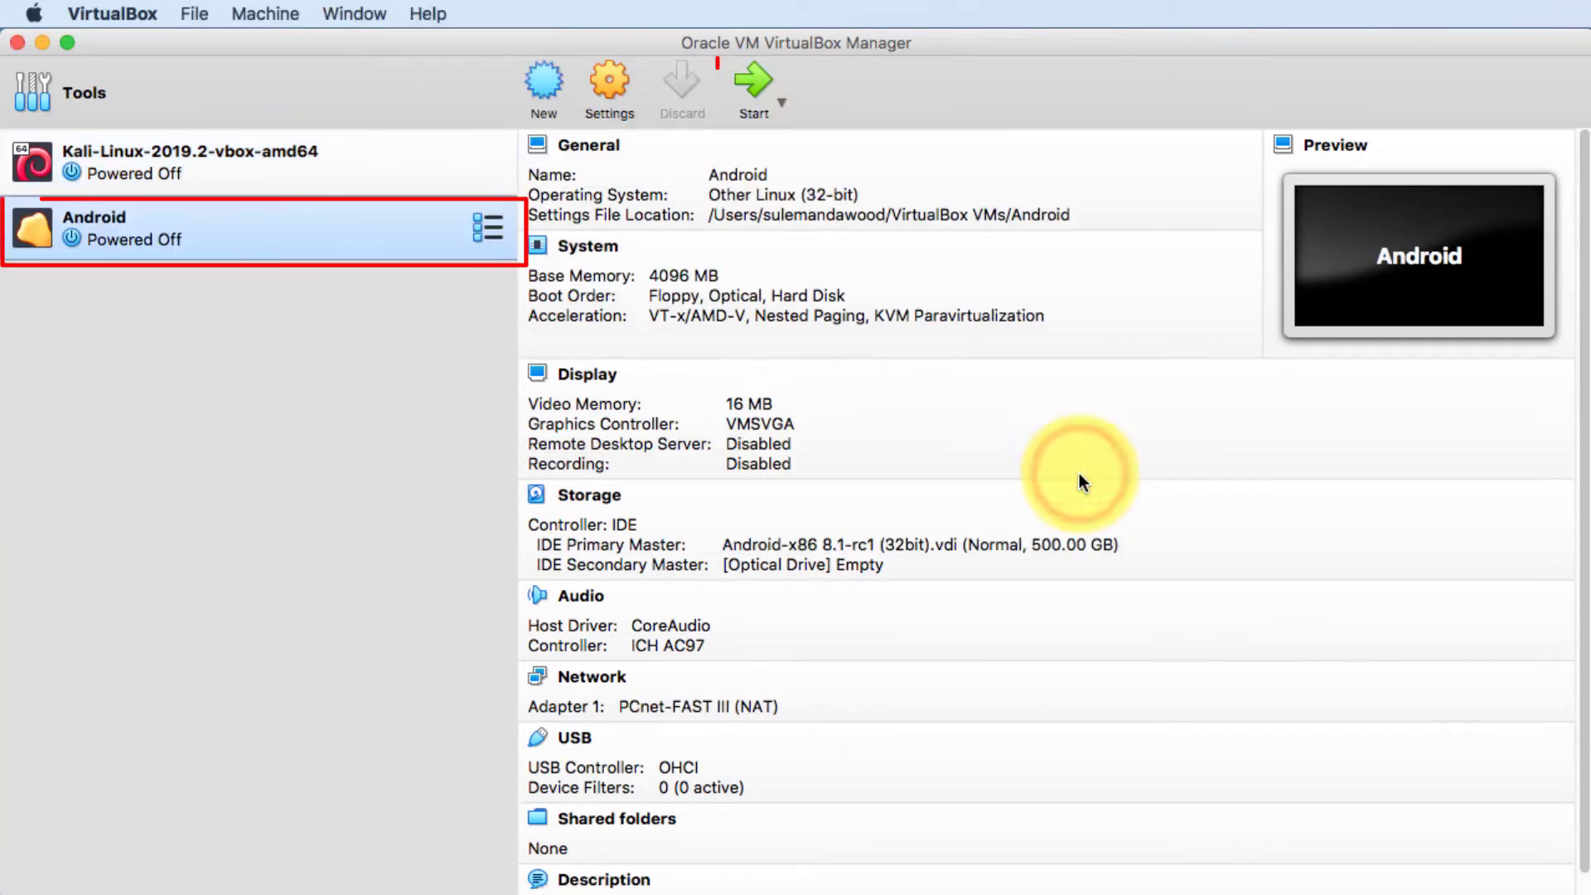
pyautogui.moveTo(749, 83)
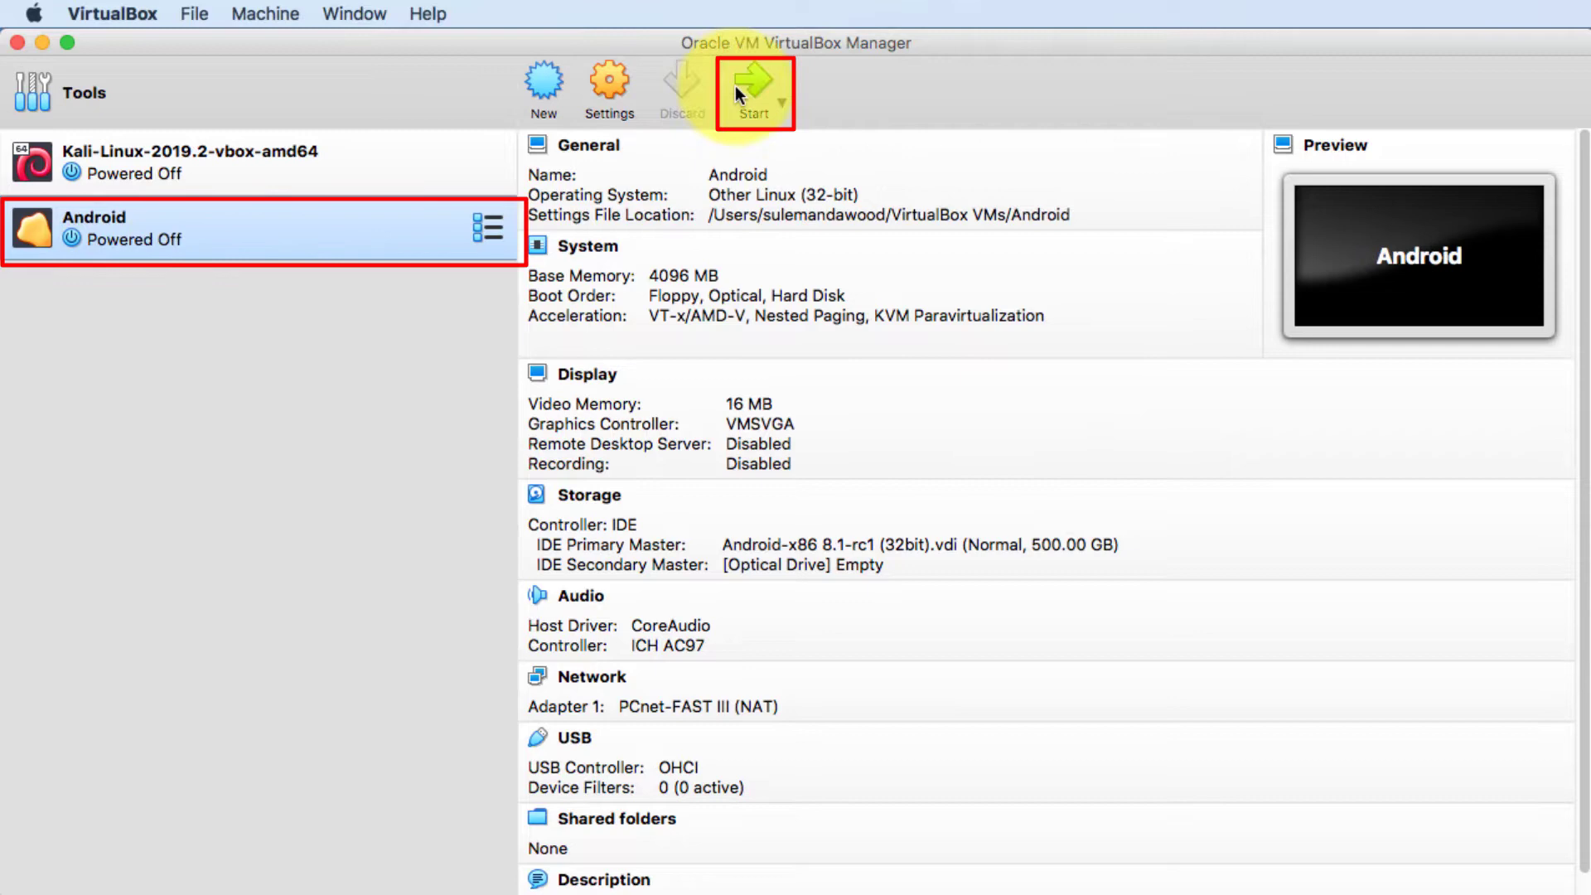
pyautogui.click(751, 85)
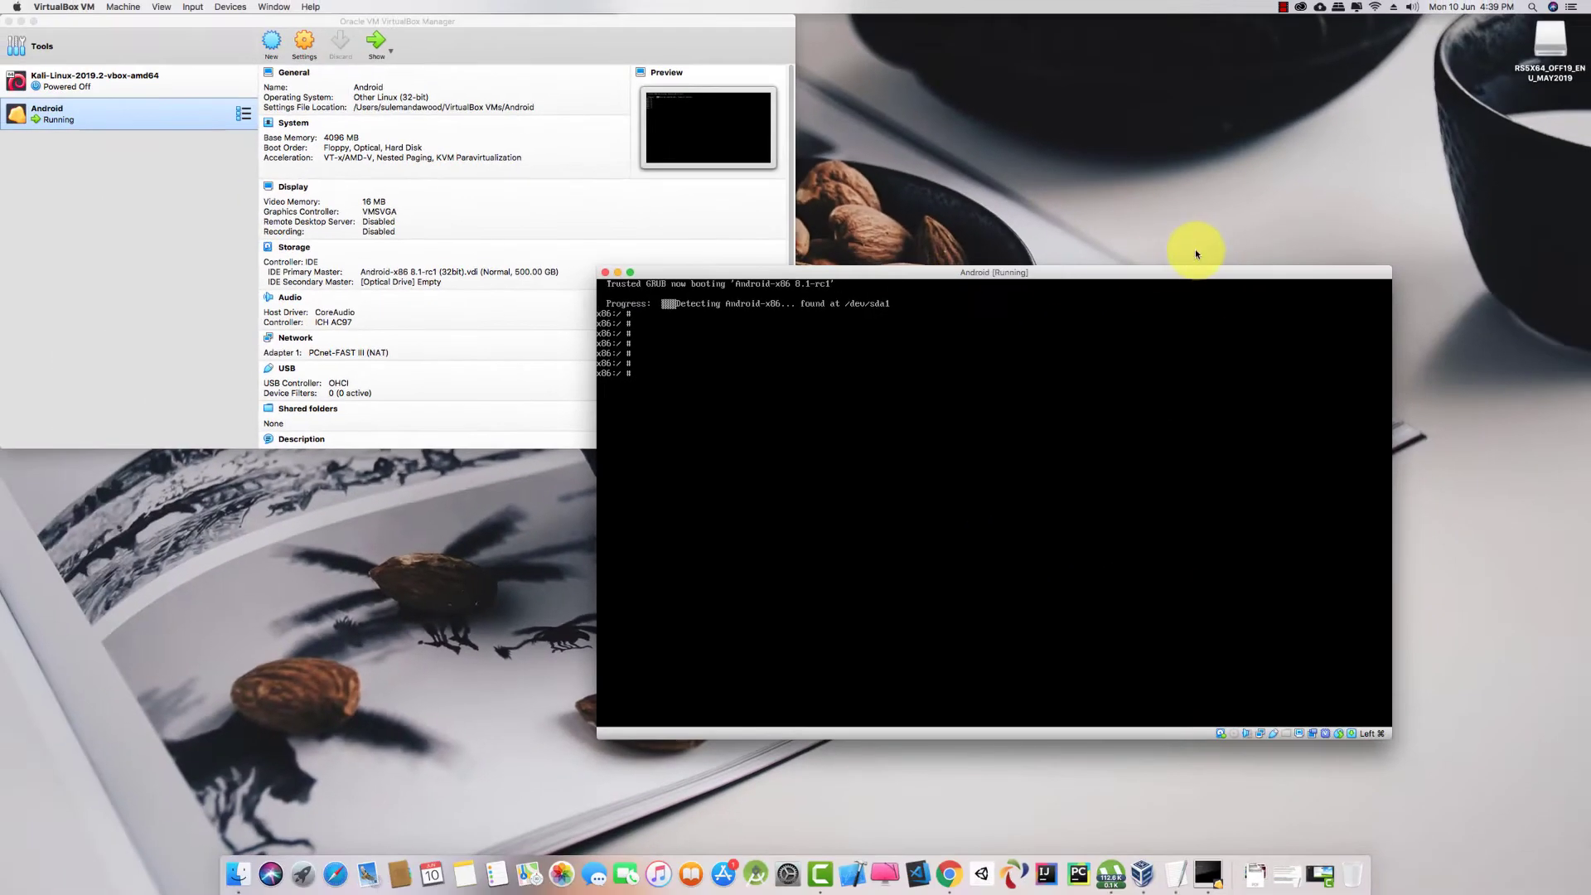
pyautogui.moveTo(791, 282)
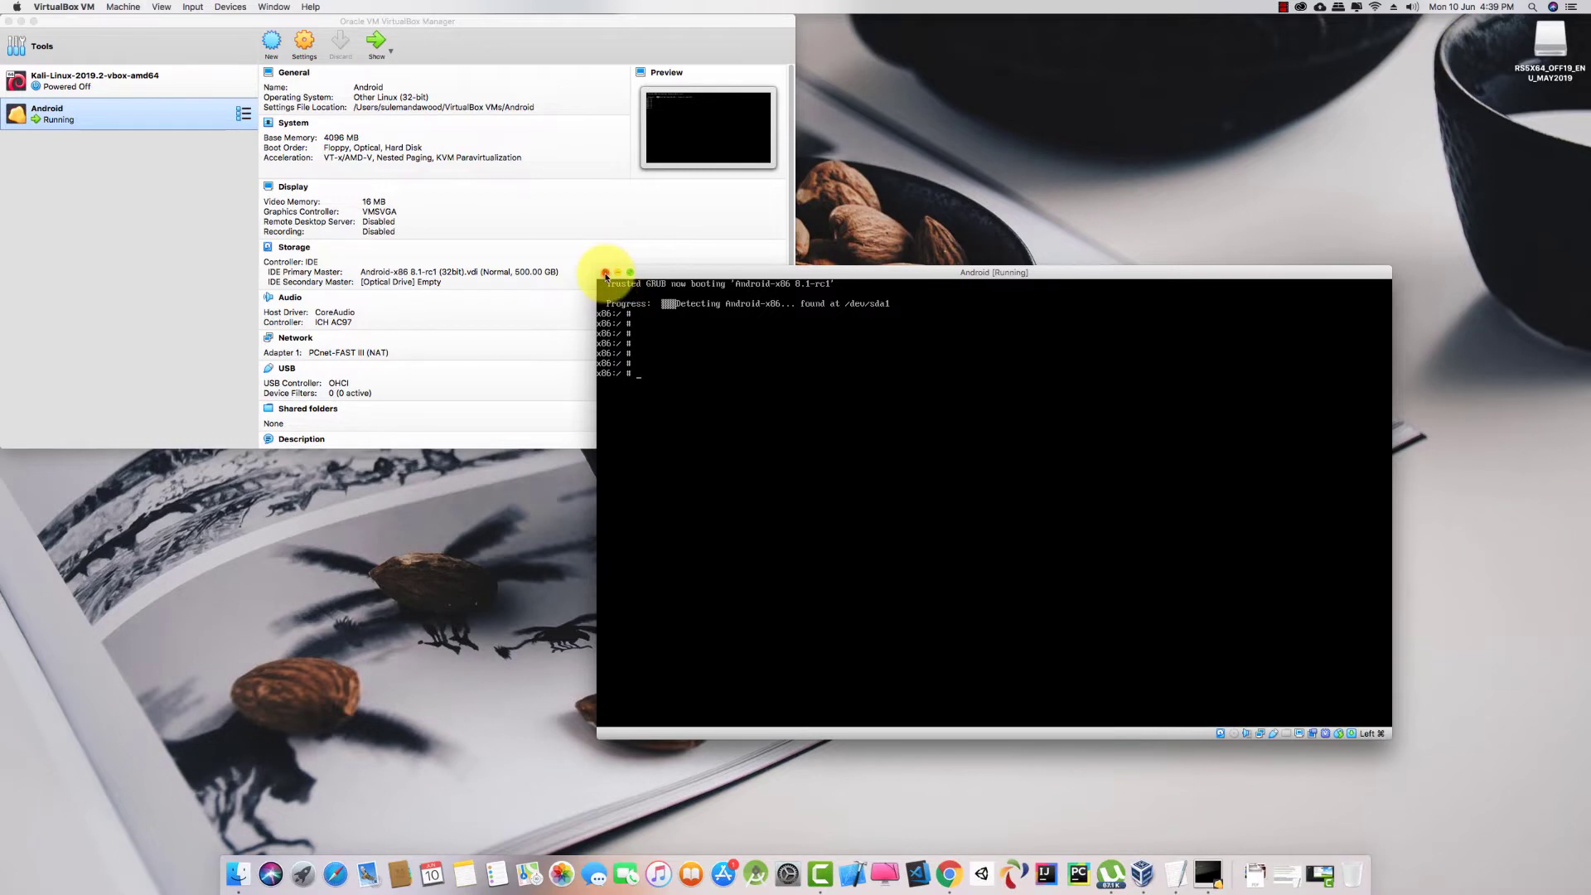
pyautogui.click(605, 271)
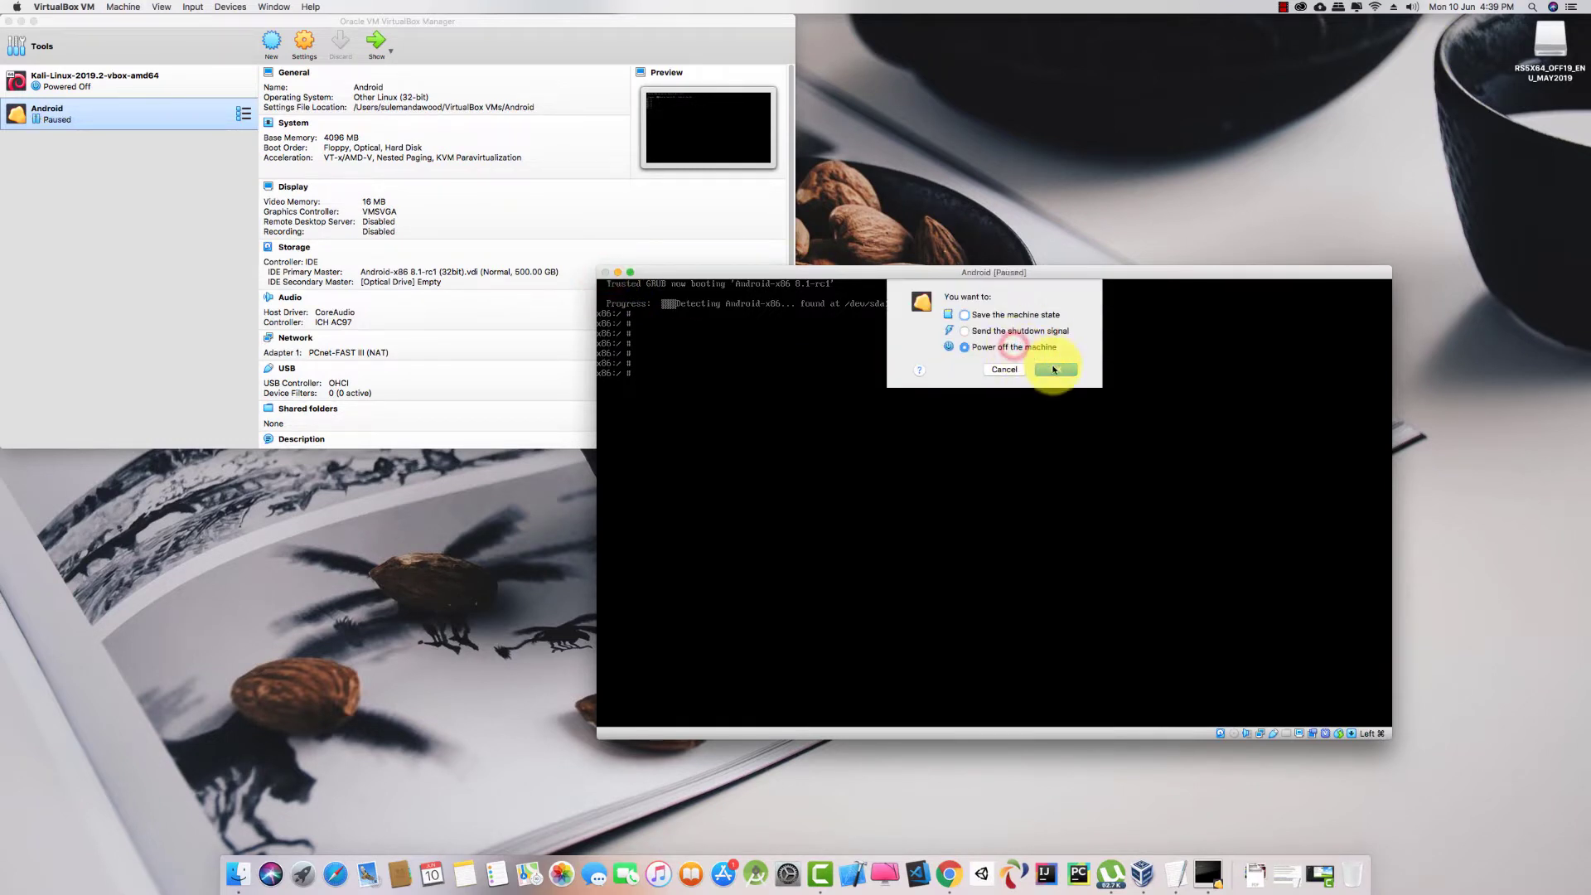
pyautogui.click(1054, 369)
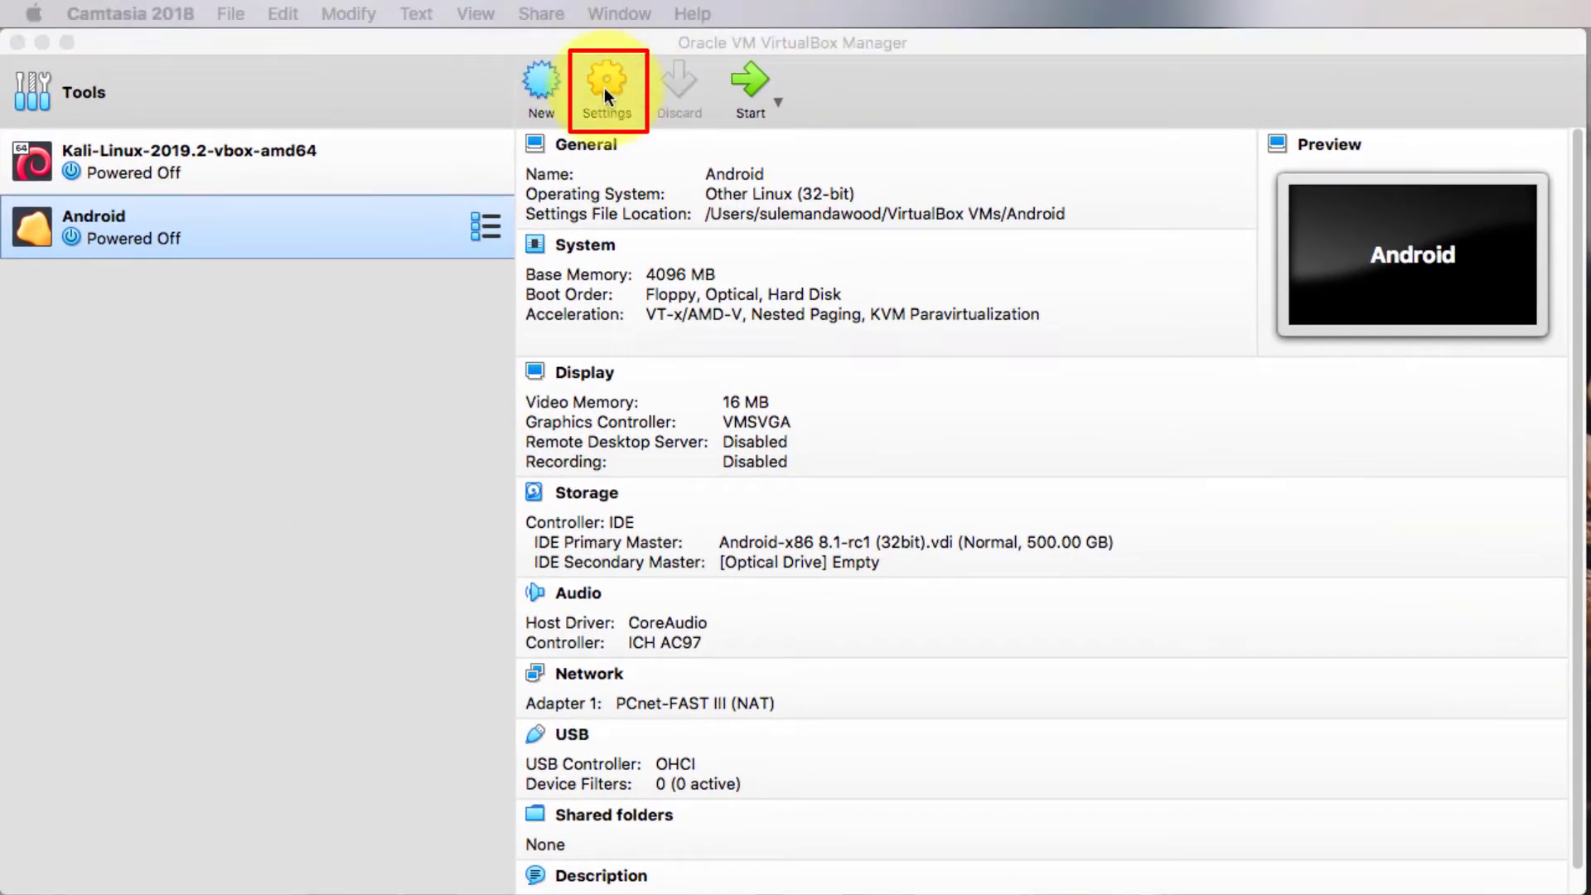
# Uncheck 'Hardware Clock in UTC Time' in the Android machine's System settings
pyautogui.click(606, 86)
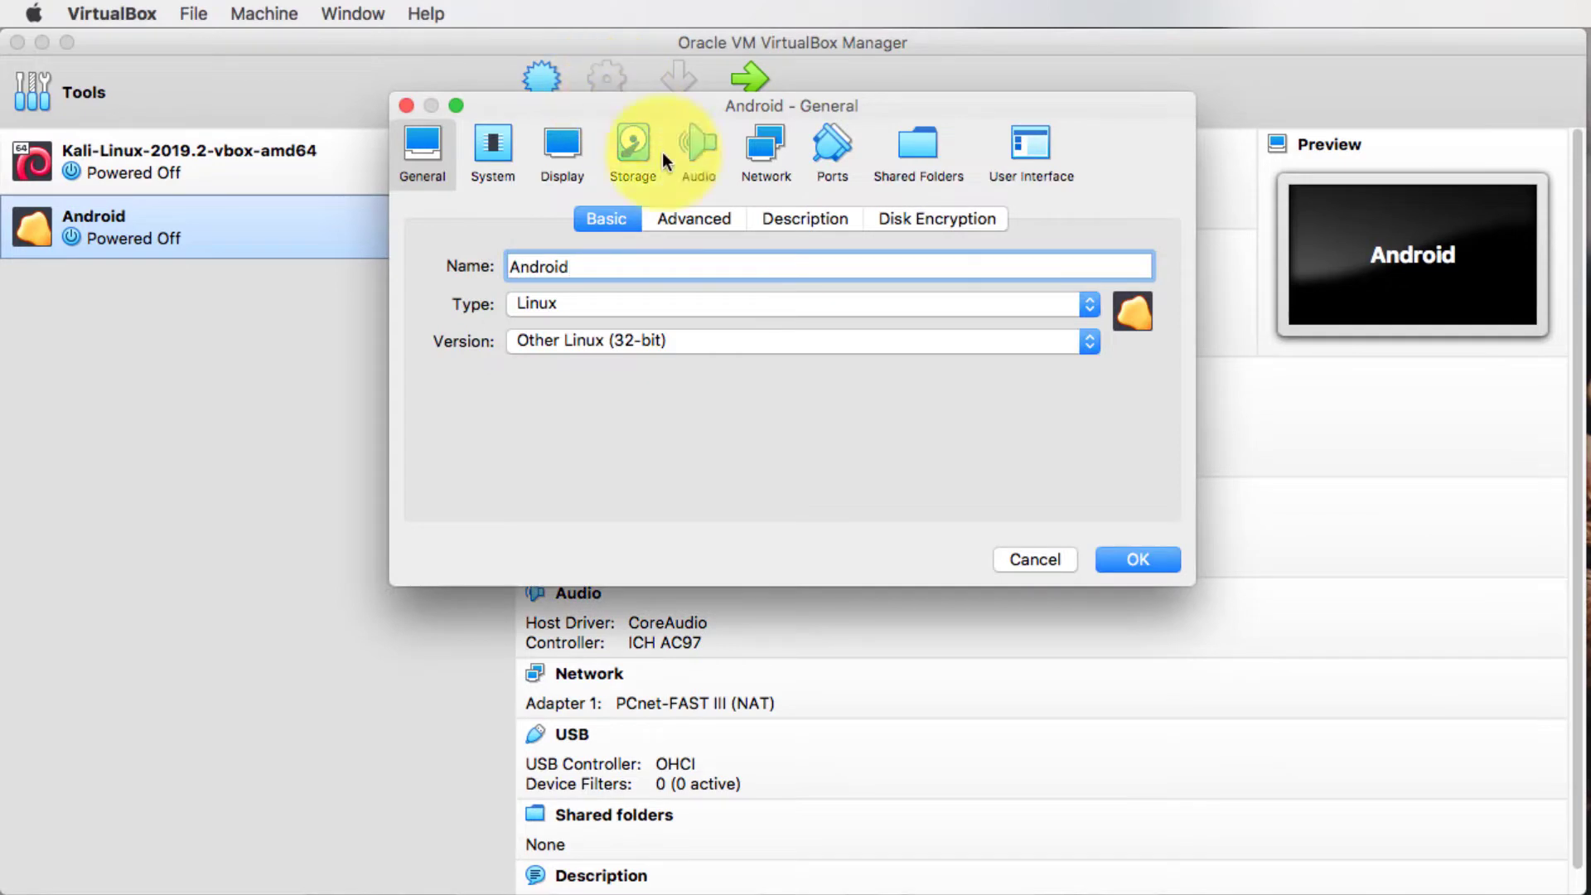
pyautogui.click(493, 152)
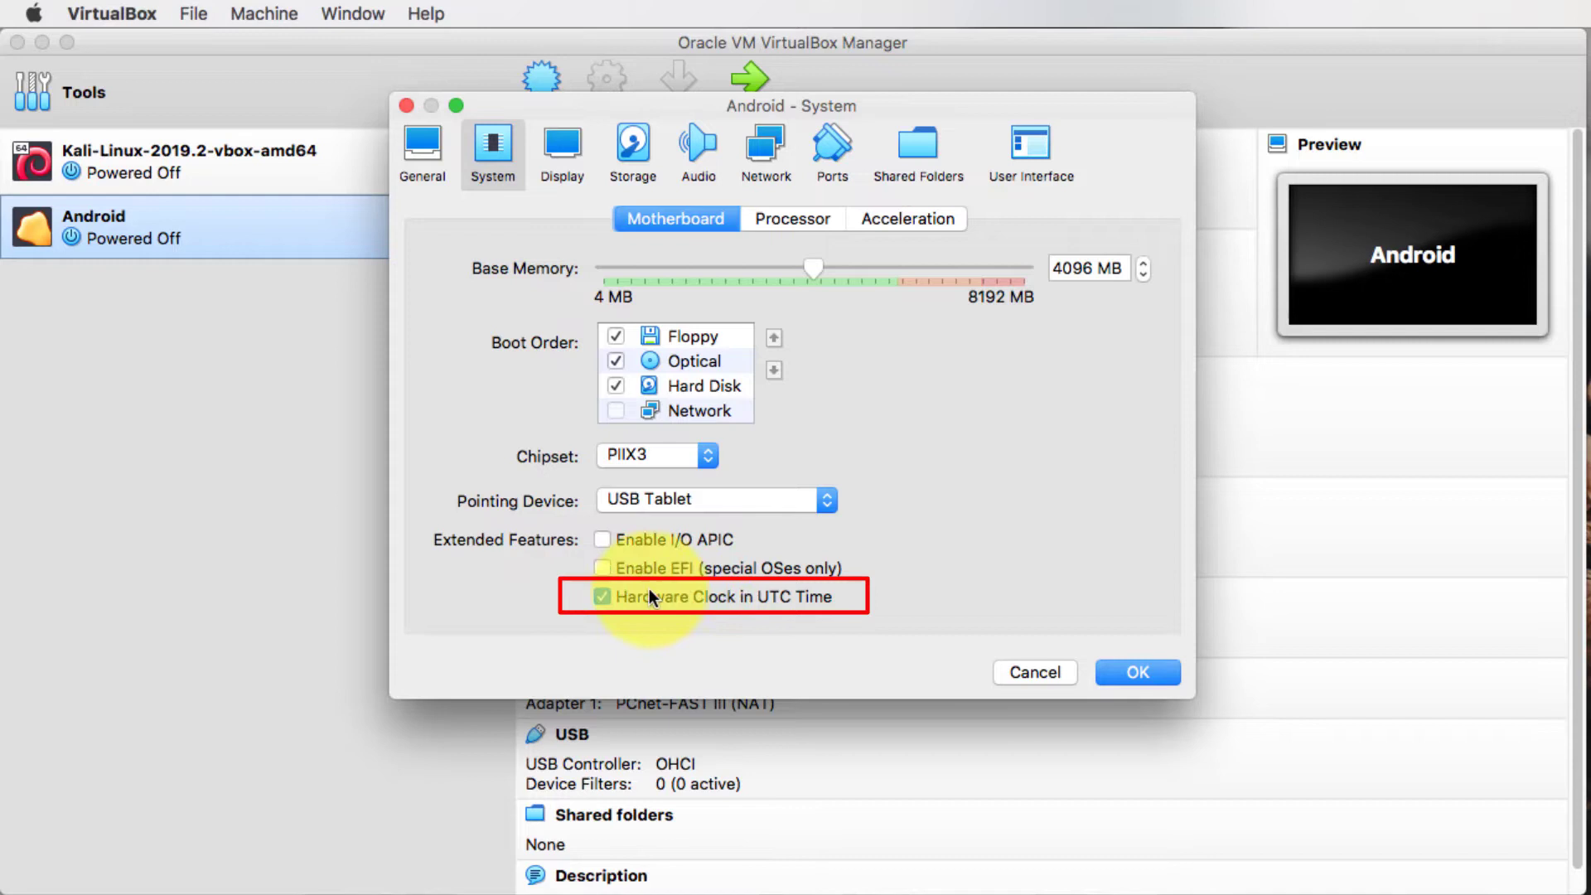
pyautogui.click(602, 596)
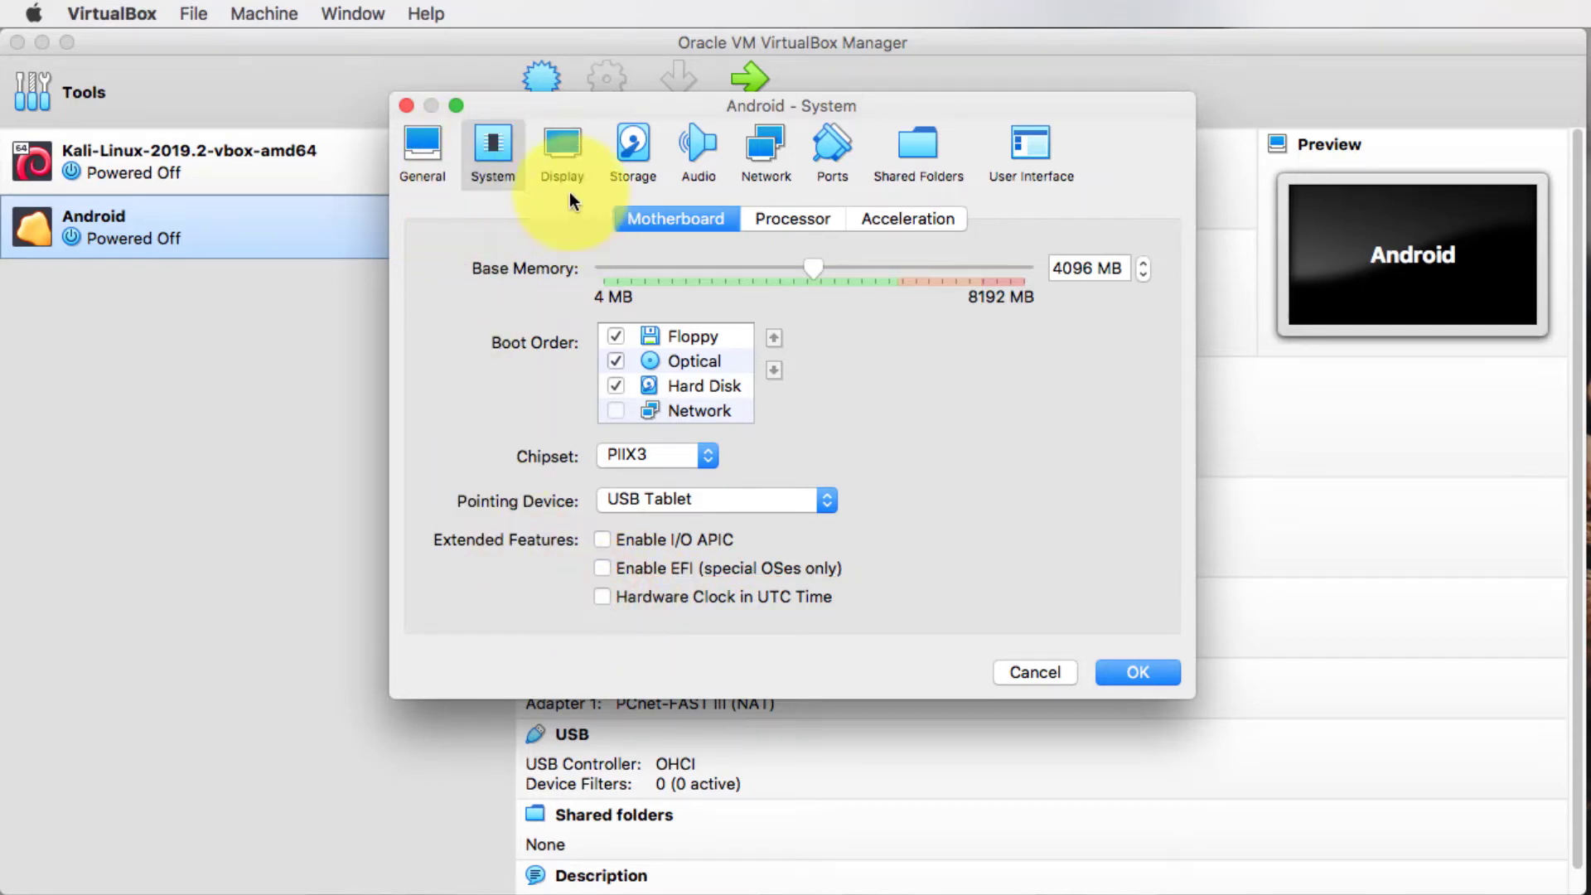
pyautogui.click(561, 149)
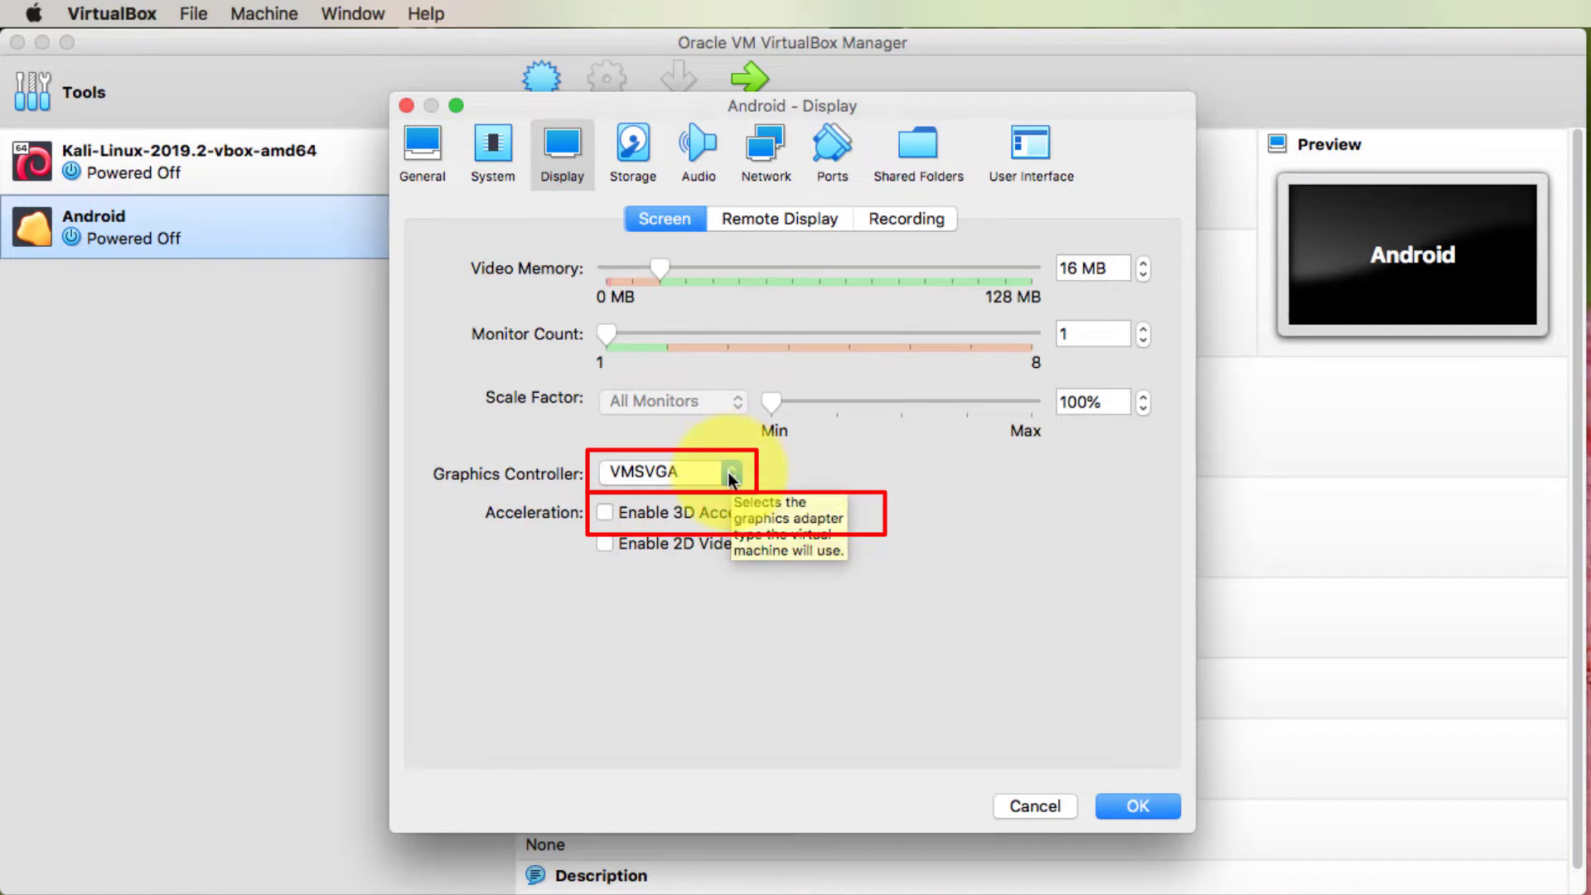
# Set the graphics controller to VBoxVGA, enable 3D acceleration, and save
pyautogui.click(670, 473)
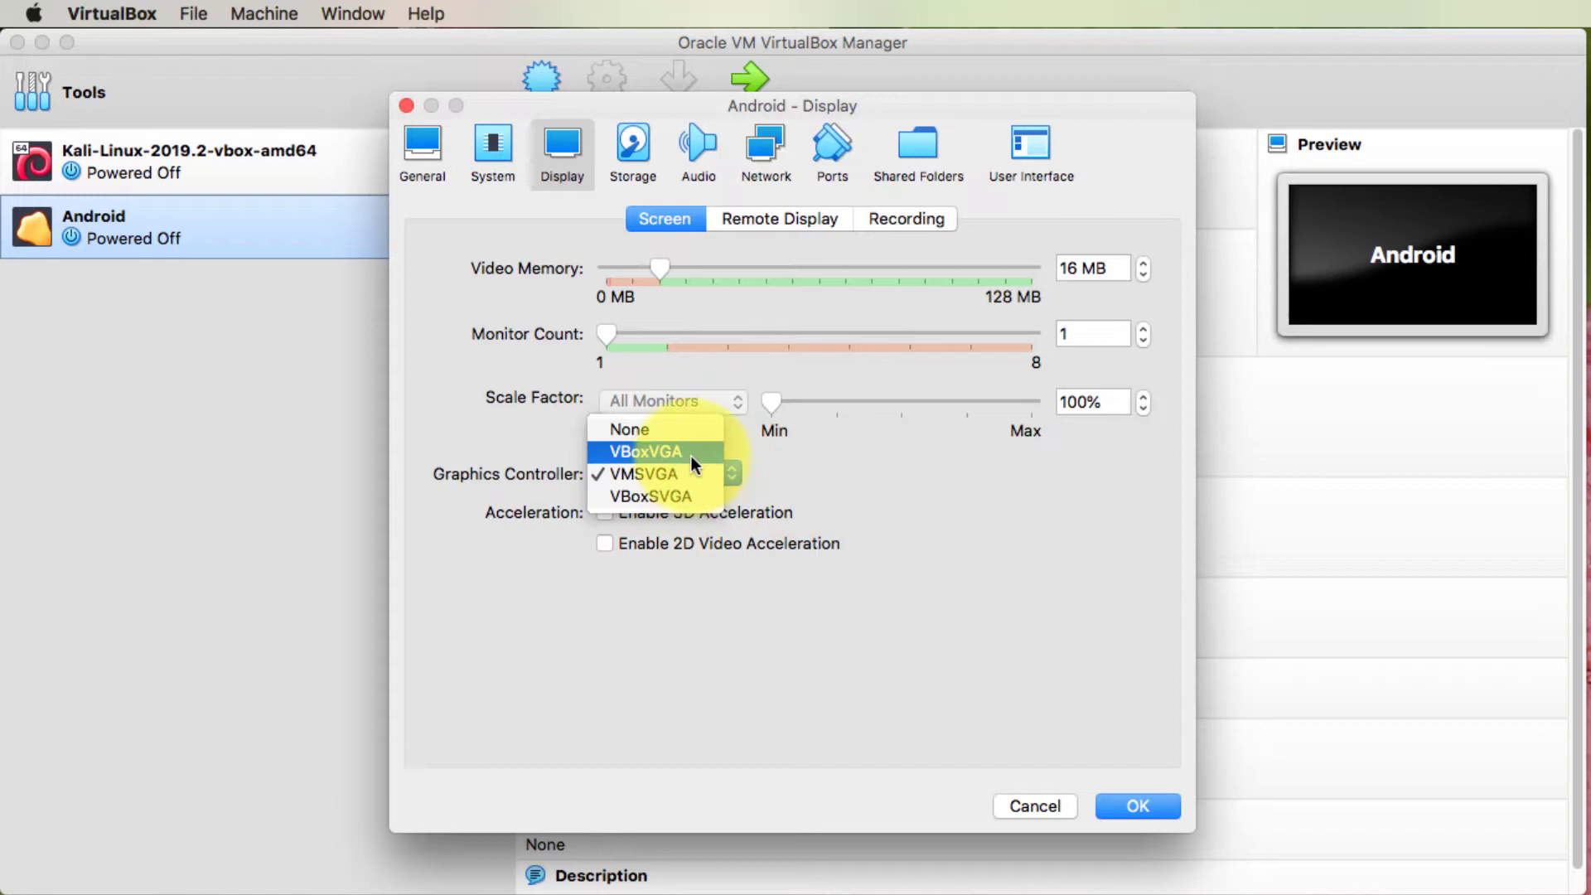
pyautogui.click(656, 451)
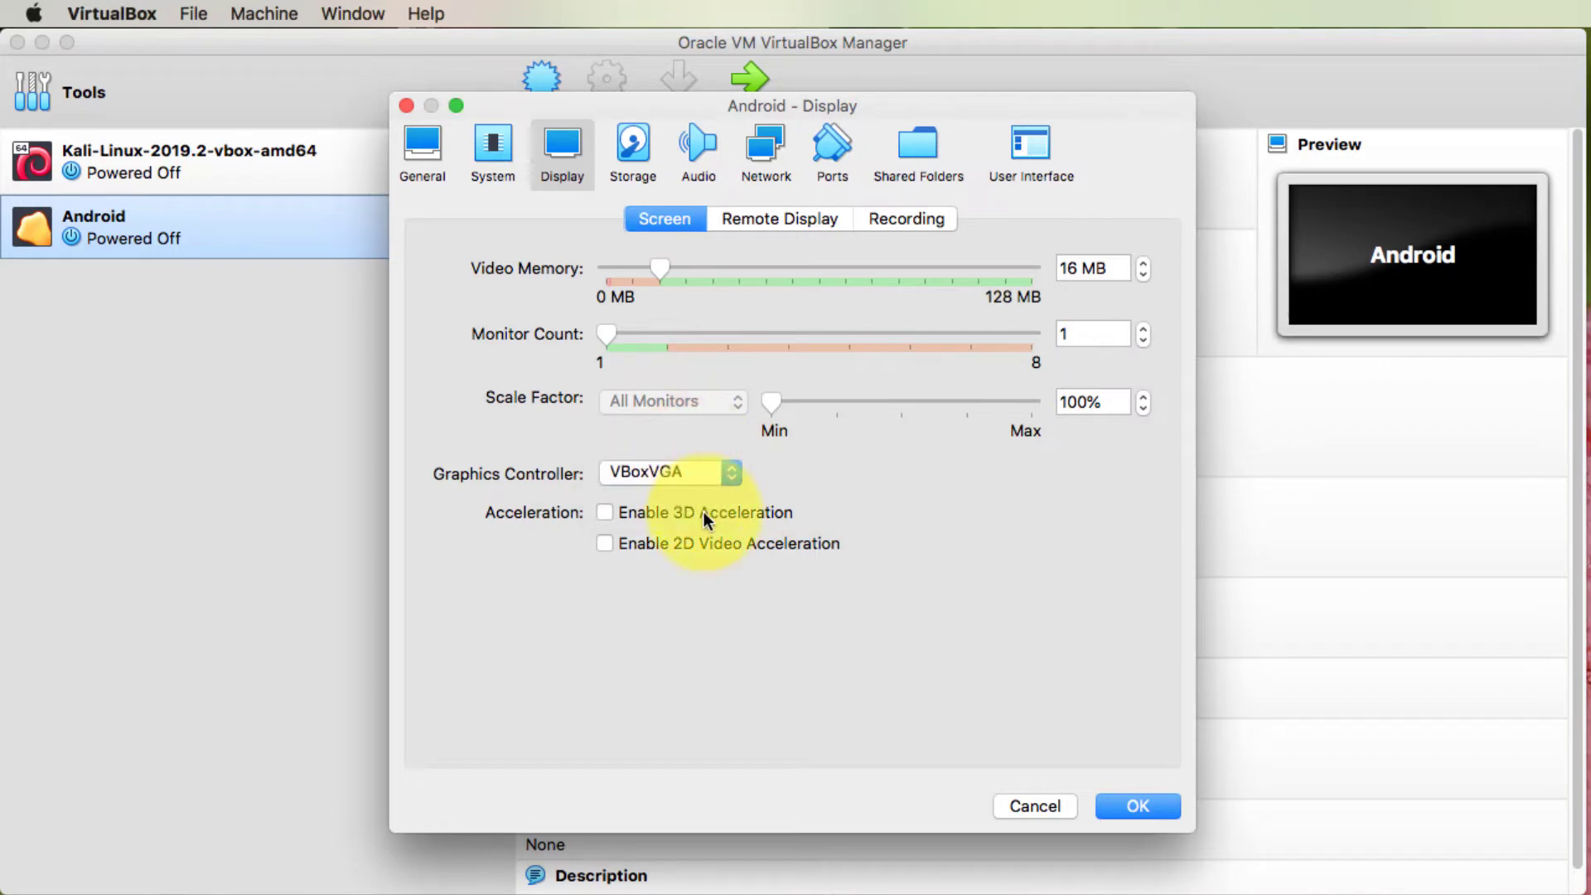
pyautogui.click(605, 511)
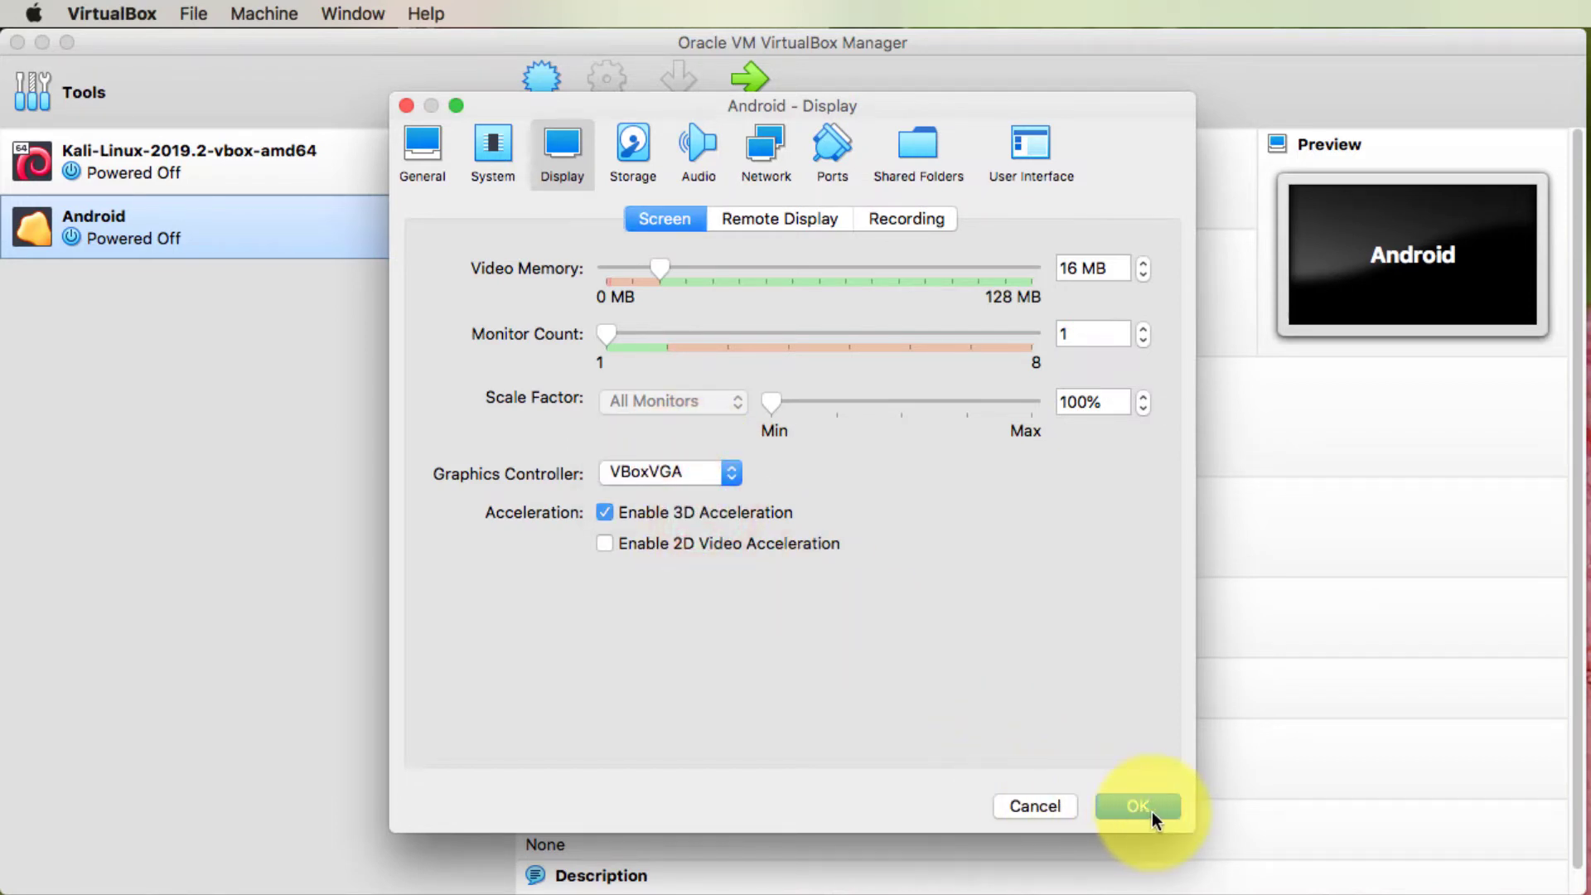
pyautogui.click(1138, 805)
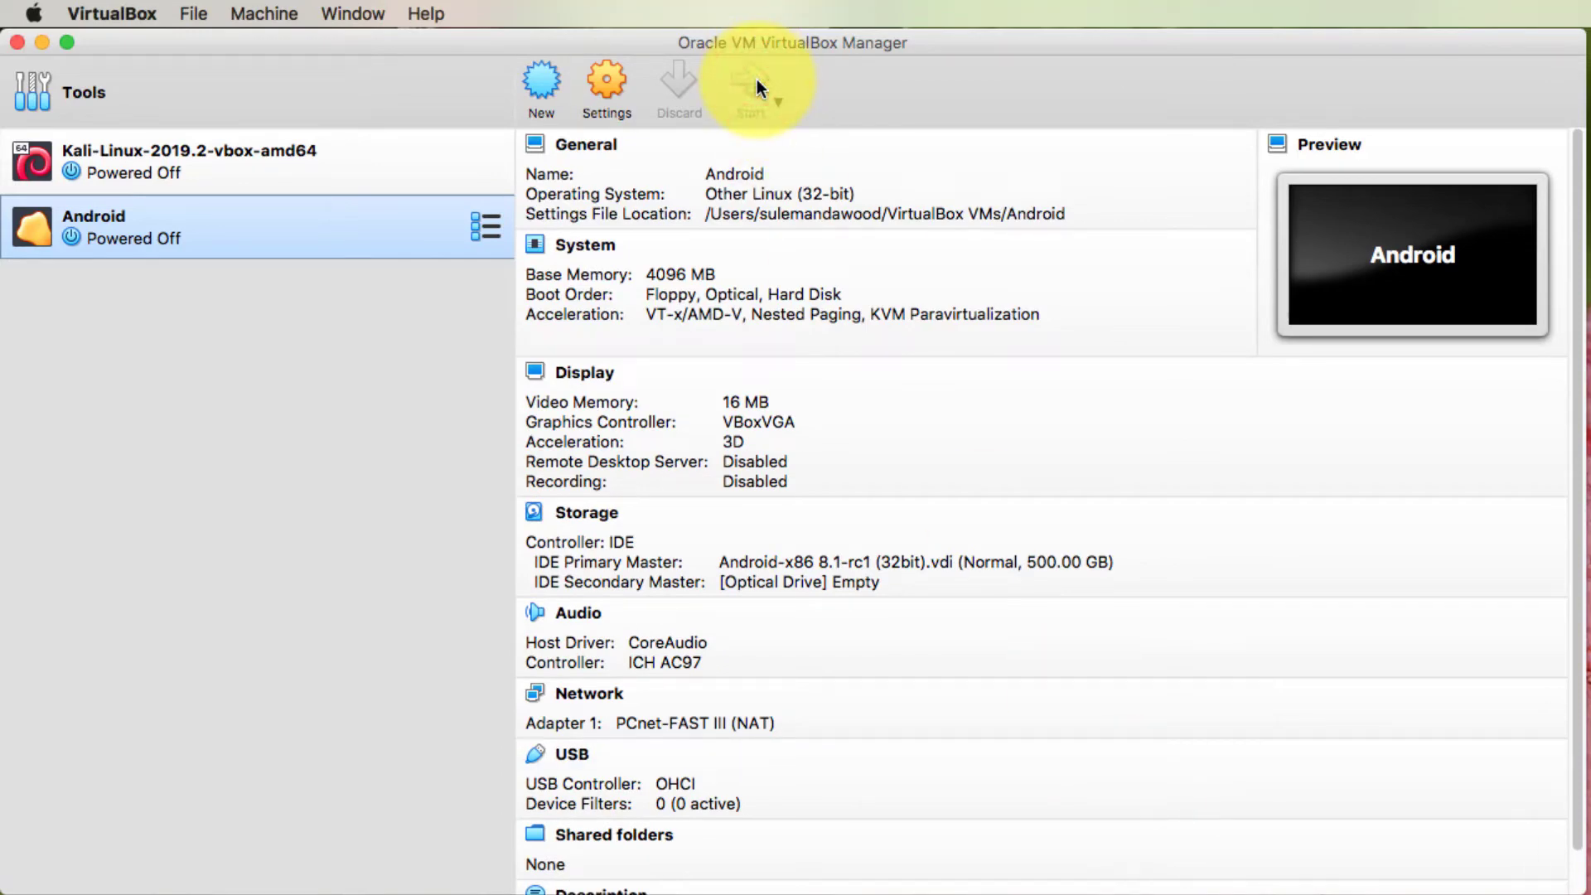
# Start the Android virtual machine
pyautogui.click(750, 86)
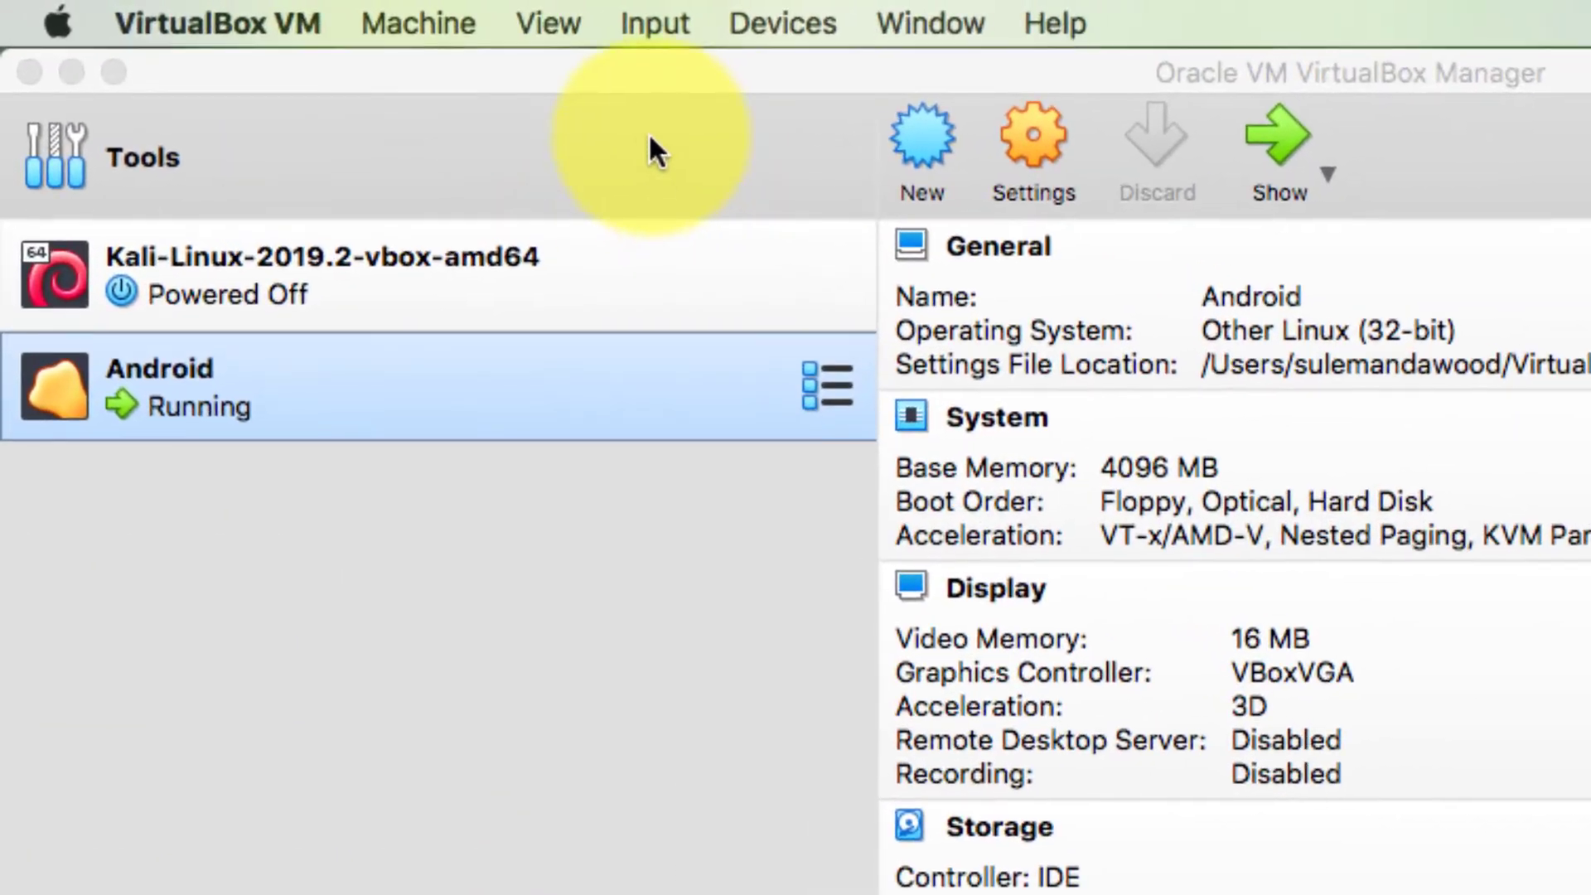
# Turn off Mouse Integration from the Input menu and focus the Android home screen
pyautogui.click(655, 23)
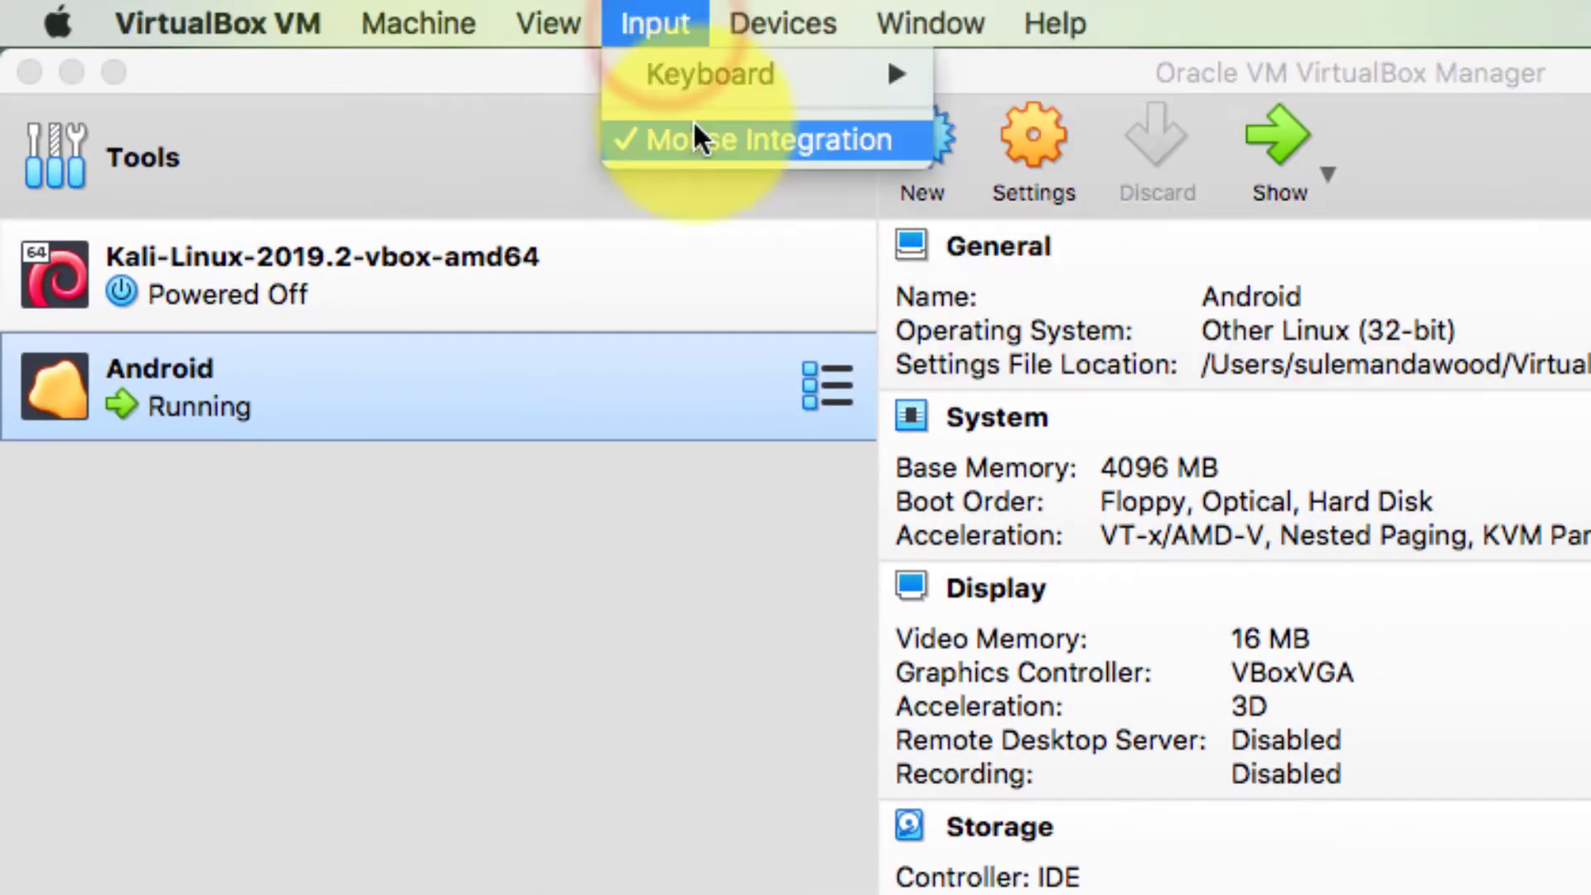
pyautogui.click(759, 140)
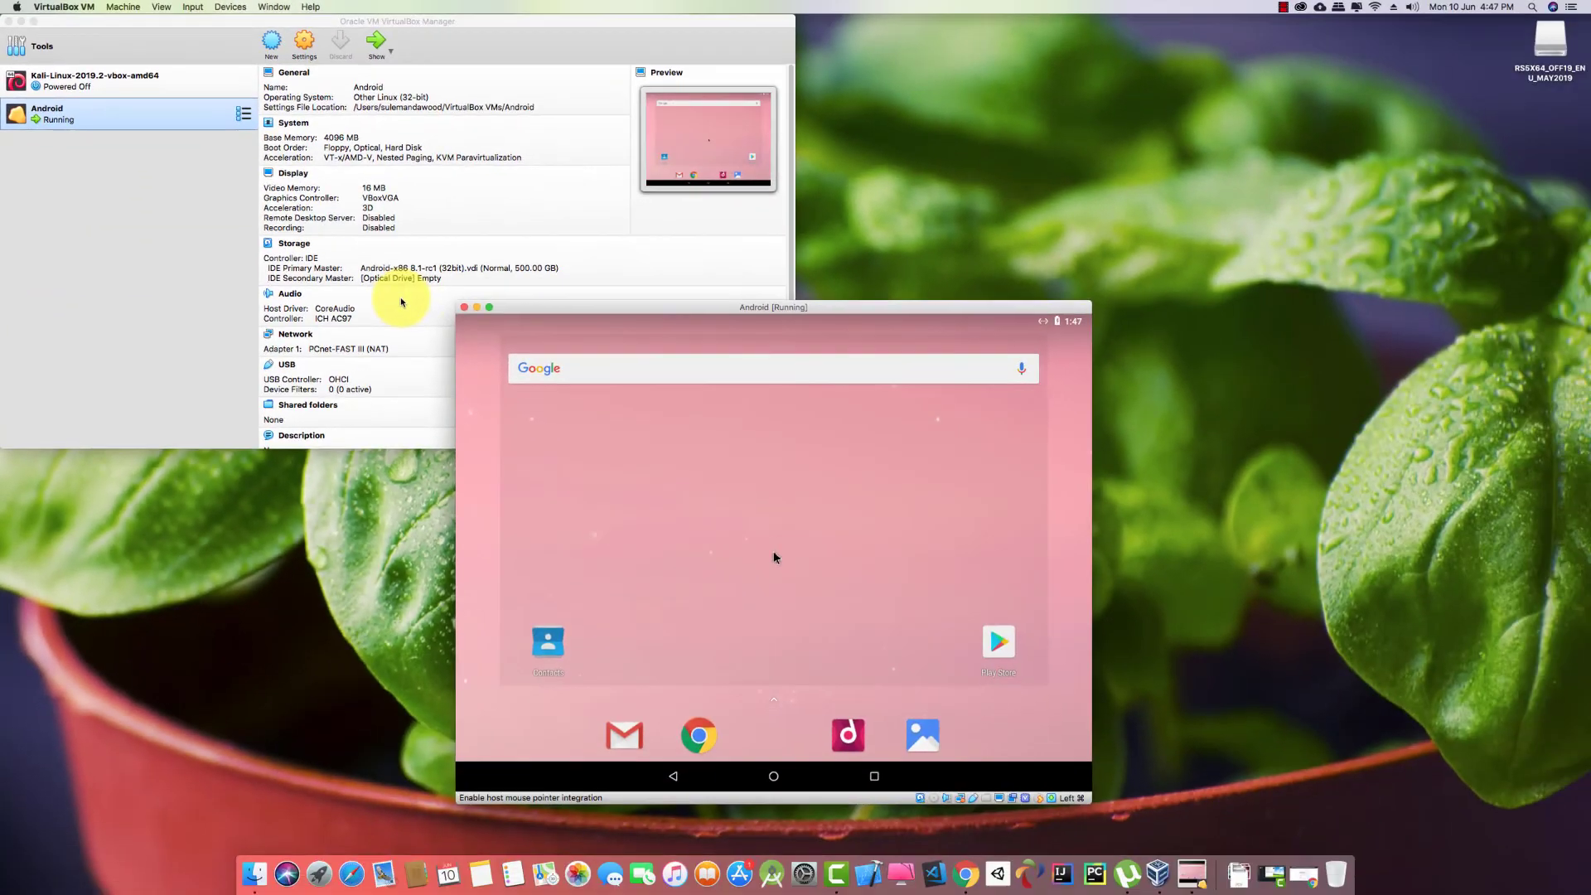
pyautogui.click(677, 484)
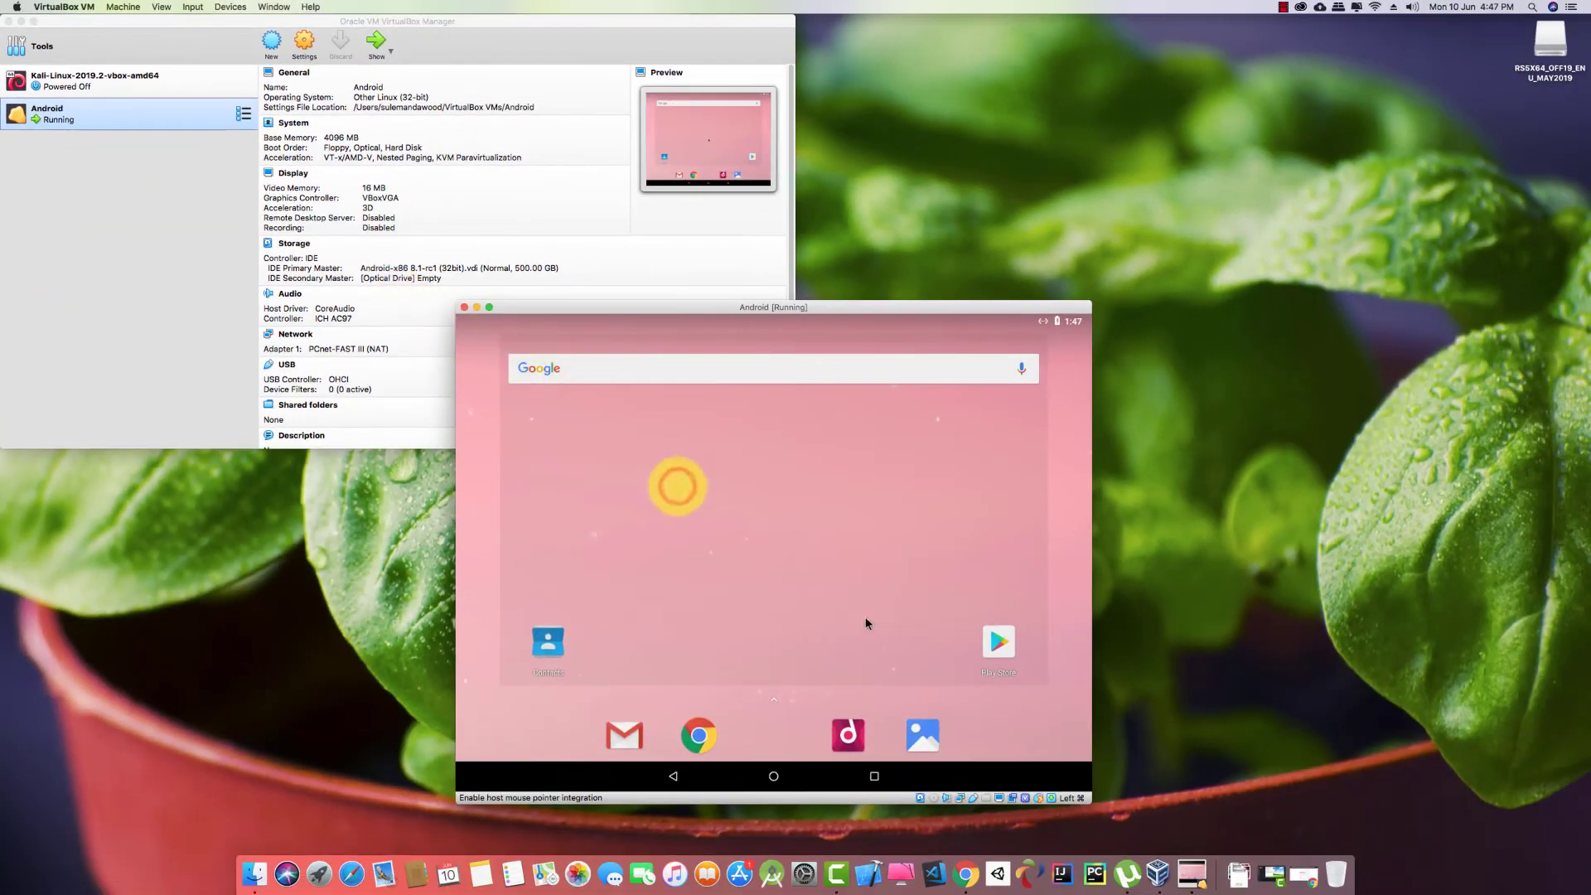
pyautogui.moveTo(678, 668)
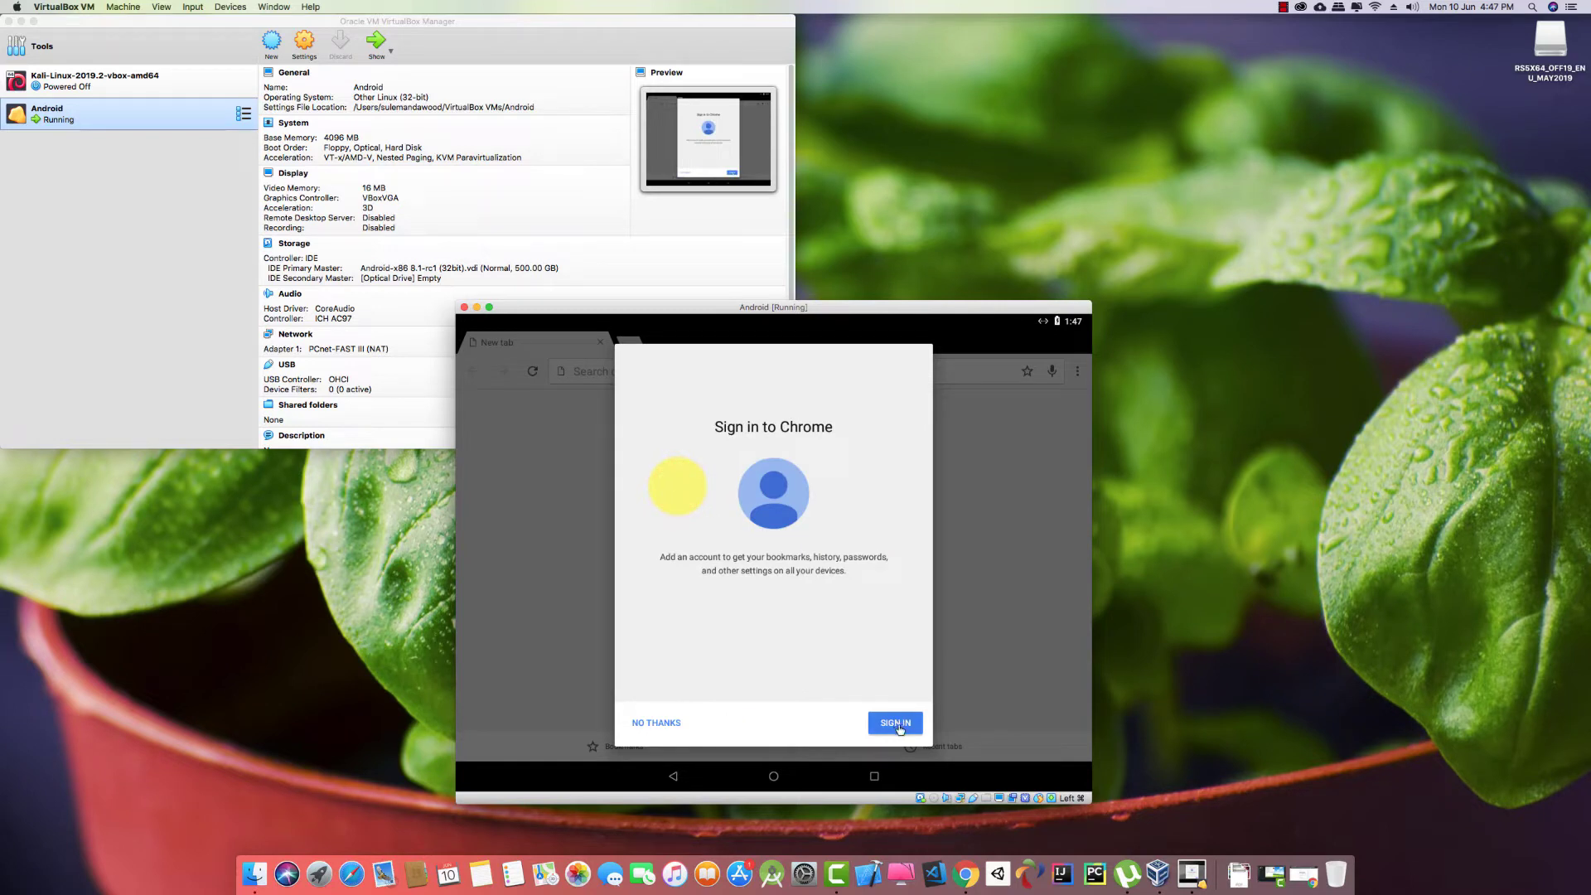
pyautogui.click(894, 723)
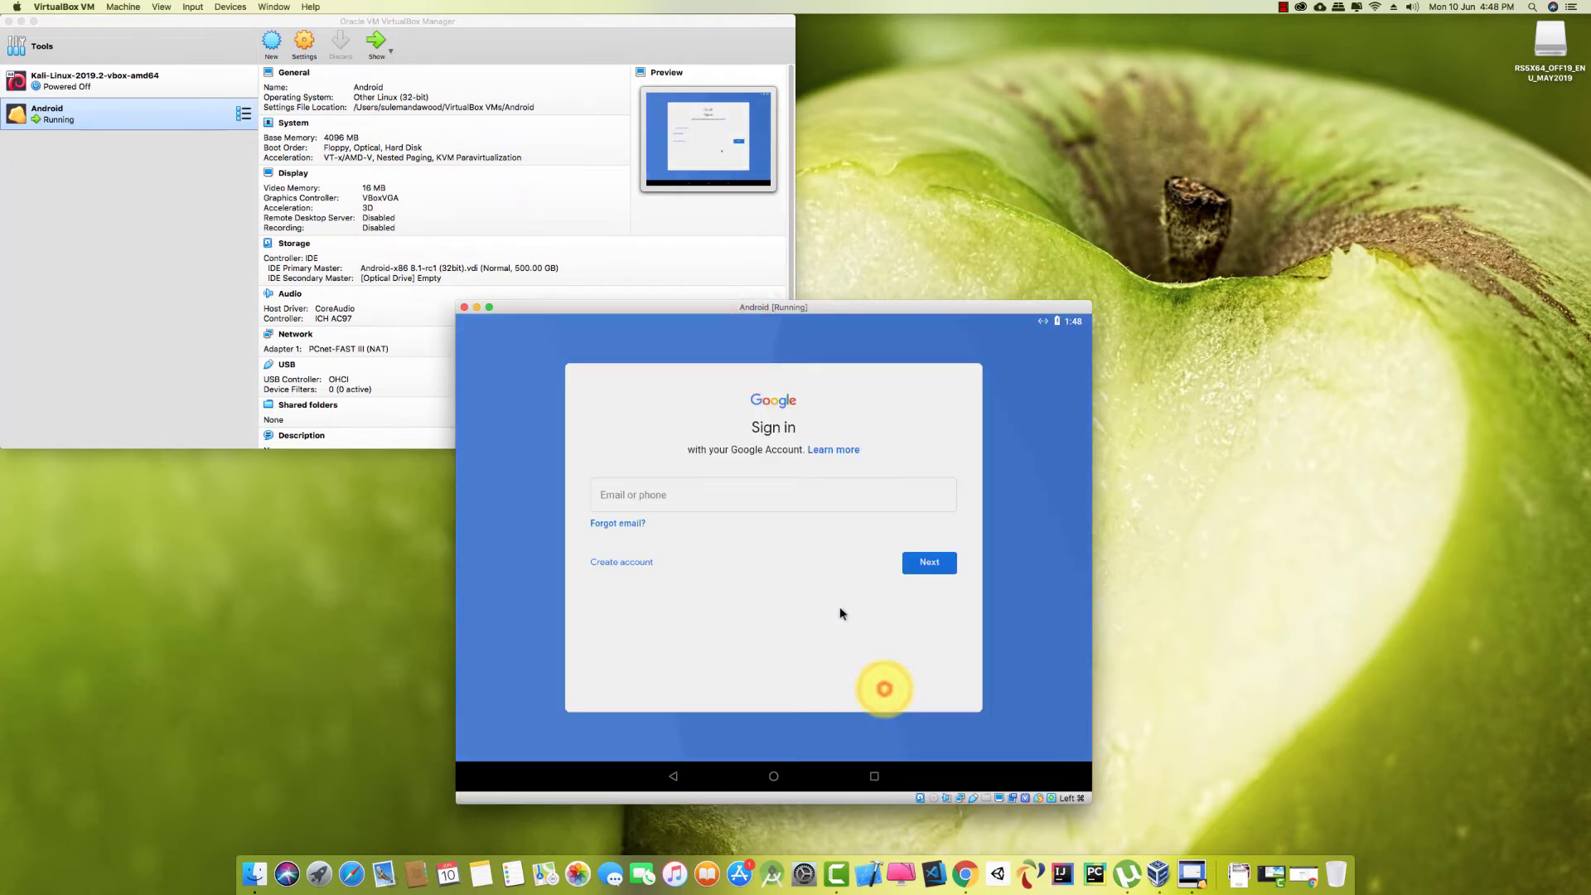
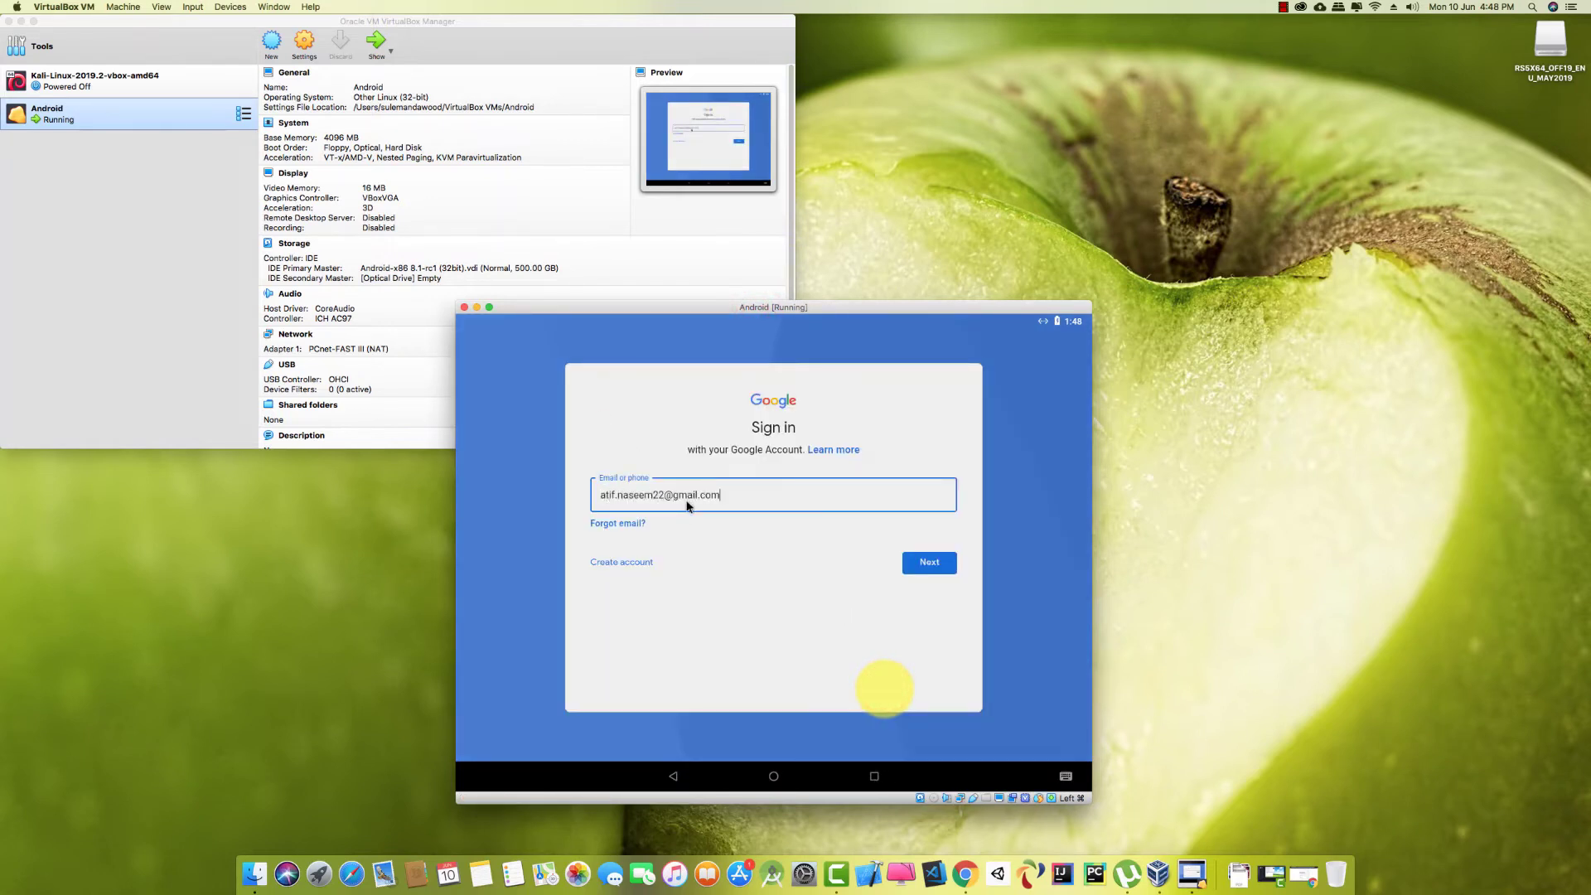
pyautogui.click(927, 561)
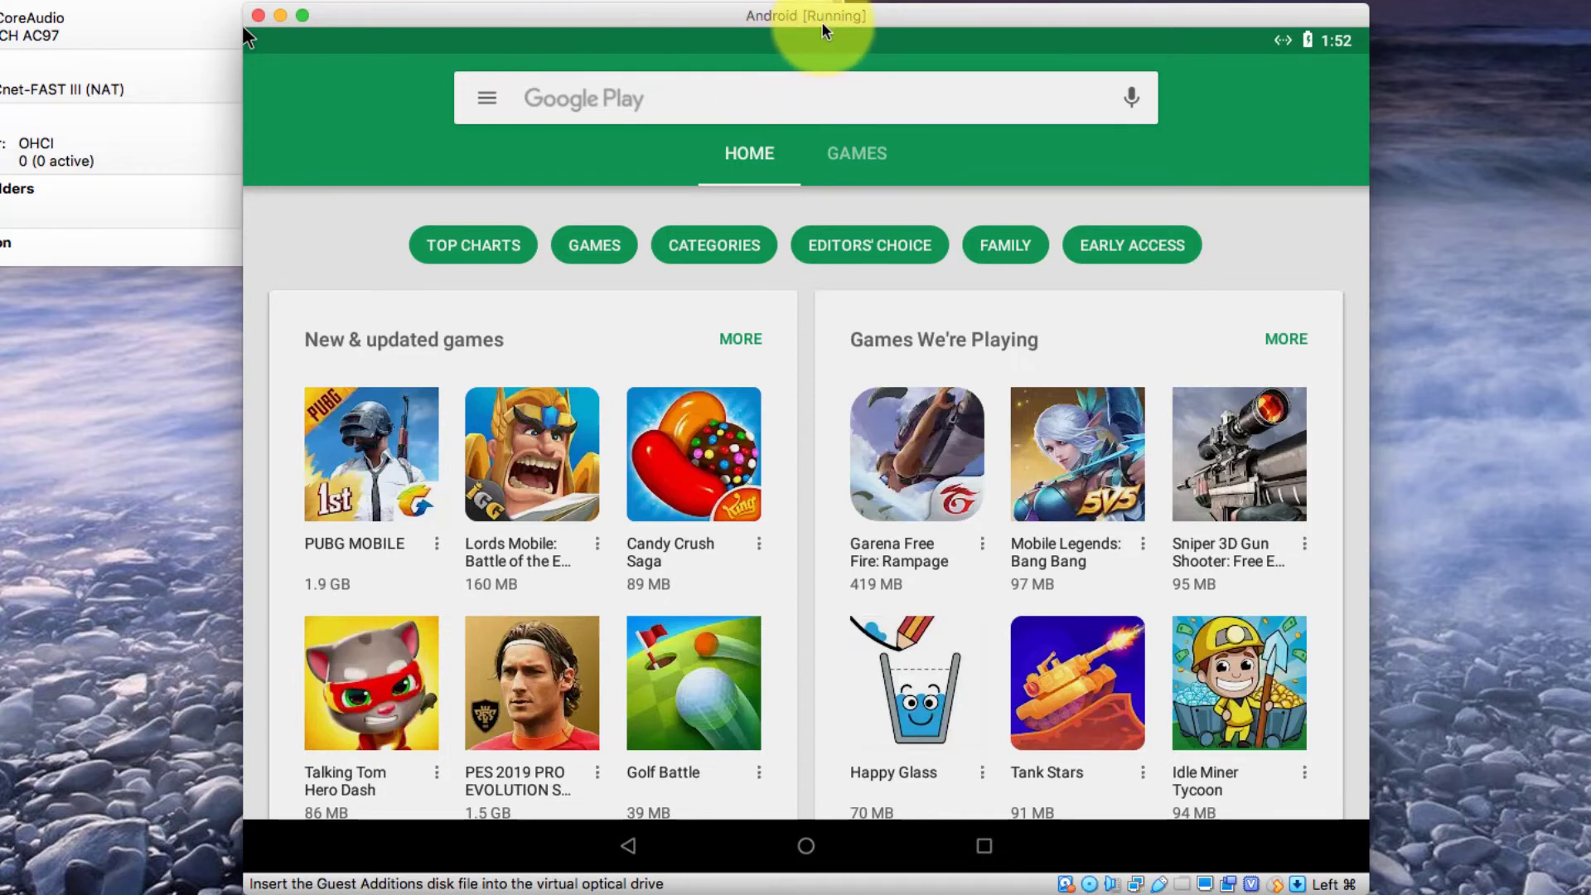
pyautogui.moveTo(577, 208)
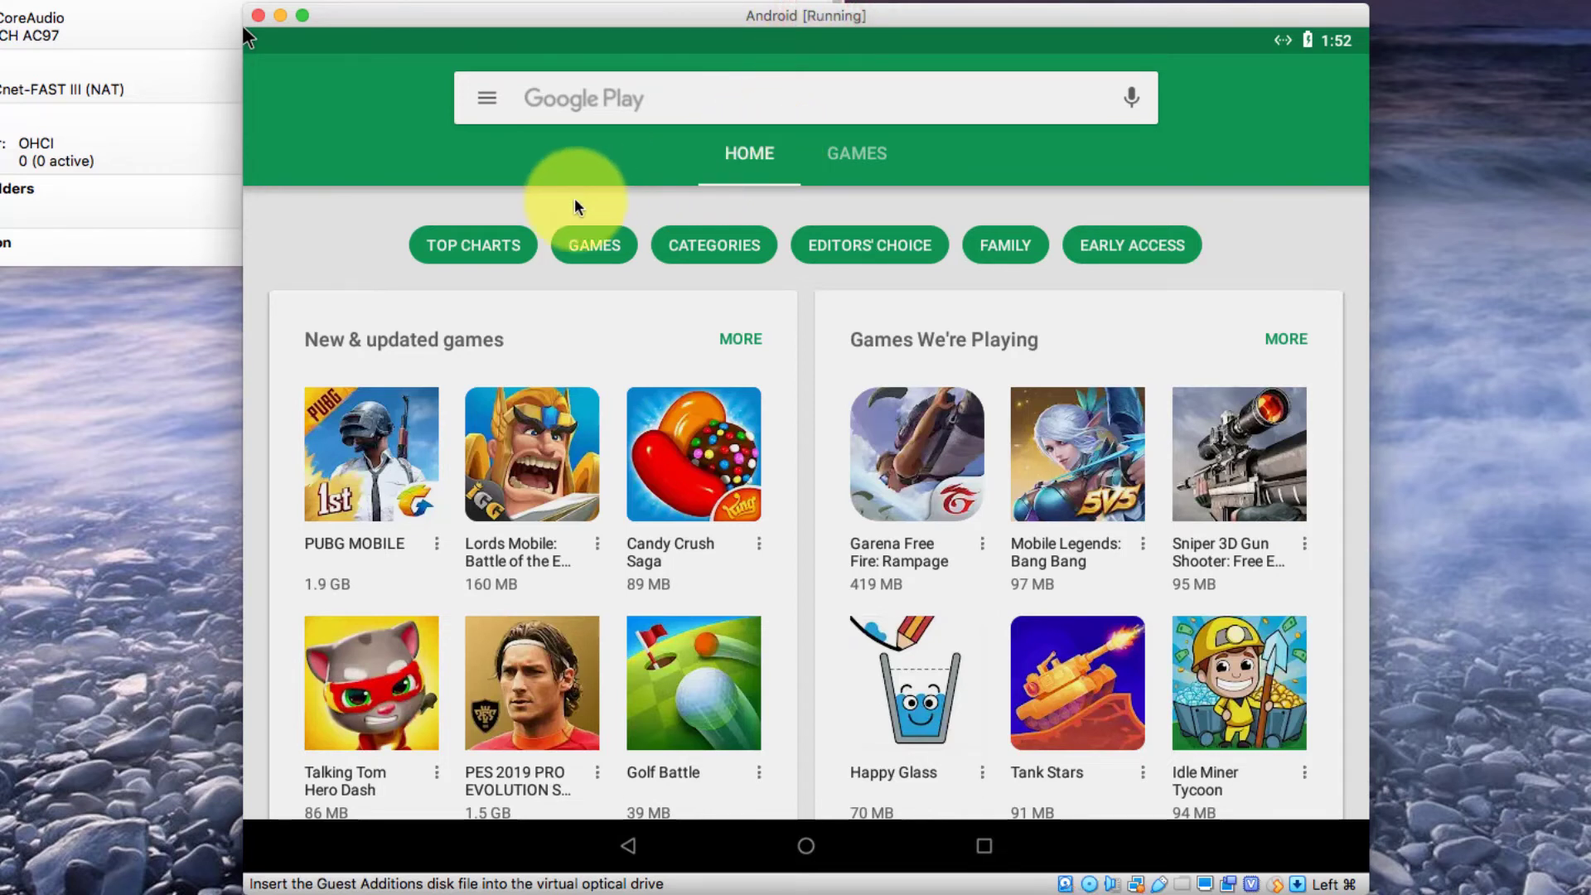
pyautogui.moveTo(695, 474)
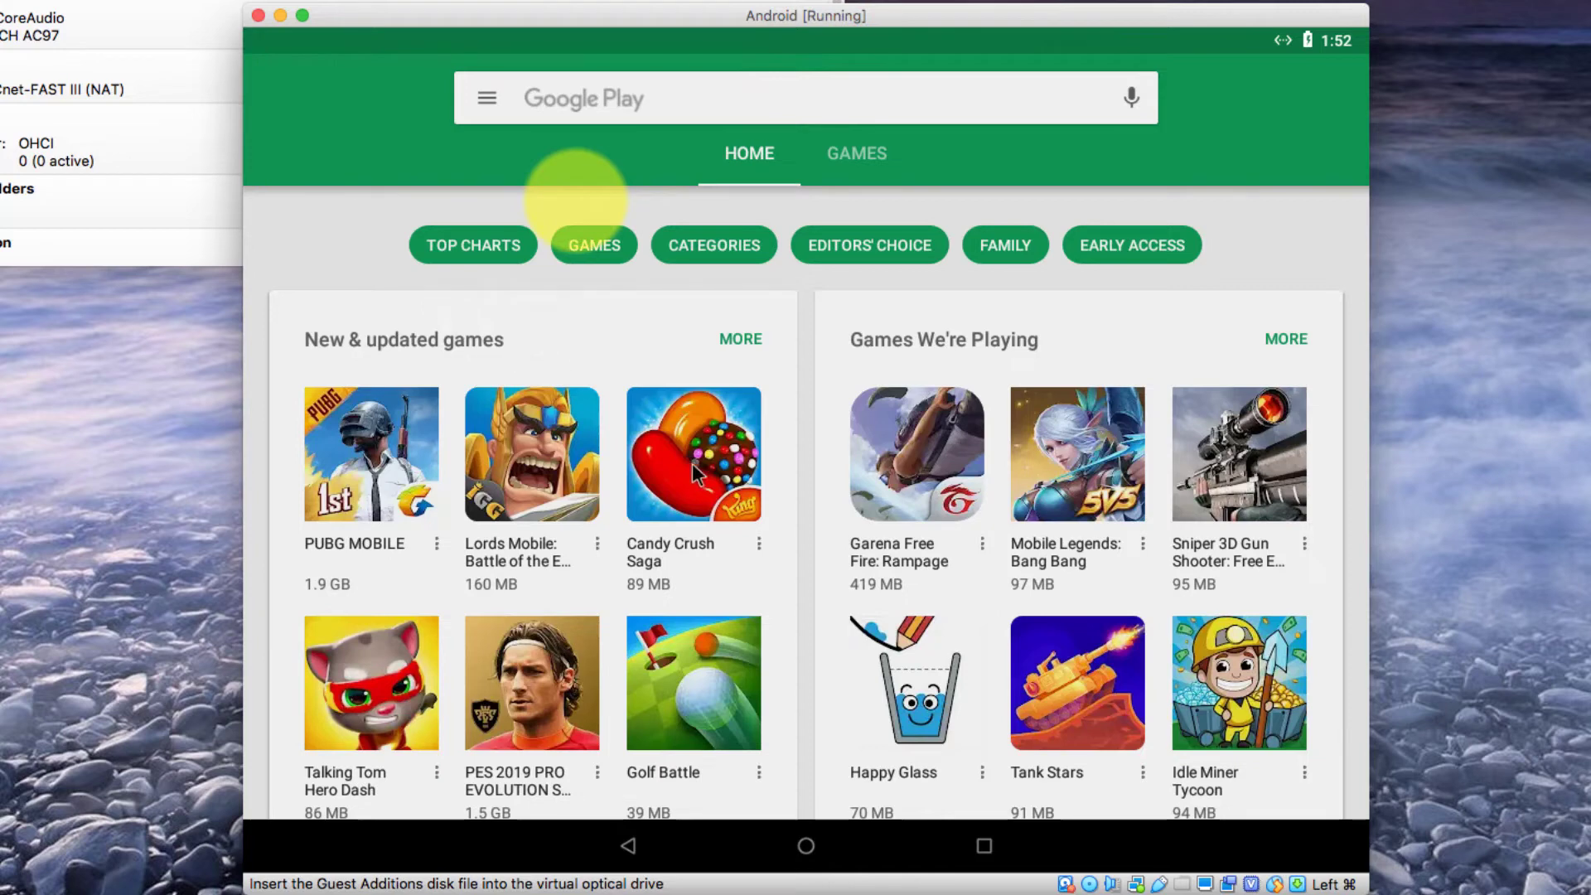
# Scroll the Play Store home page and open the PUBG MOBILE listing by Tencent Games
pyautogui.scroll(-3)
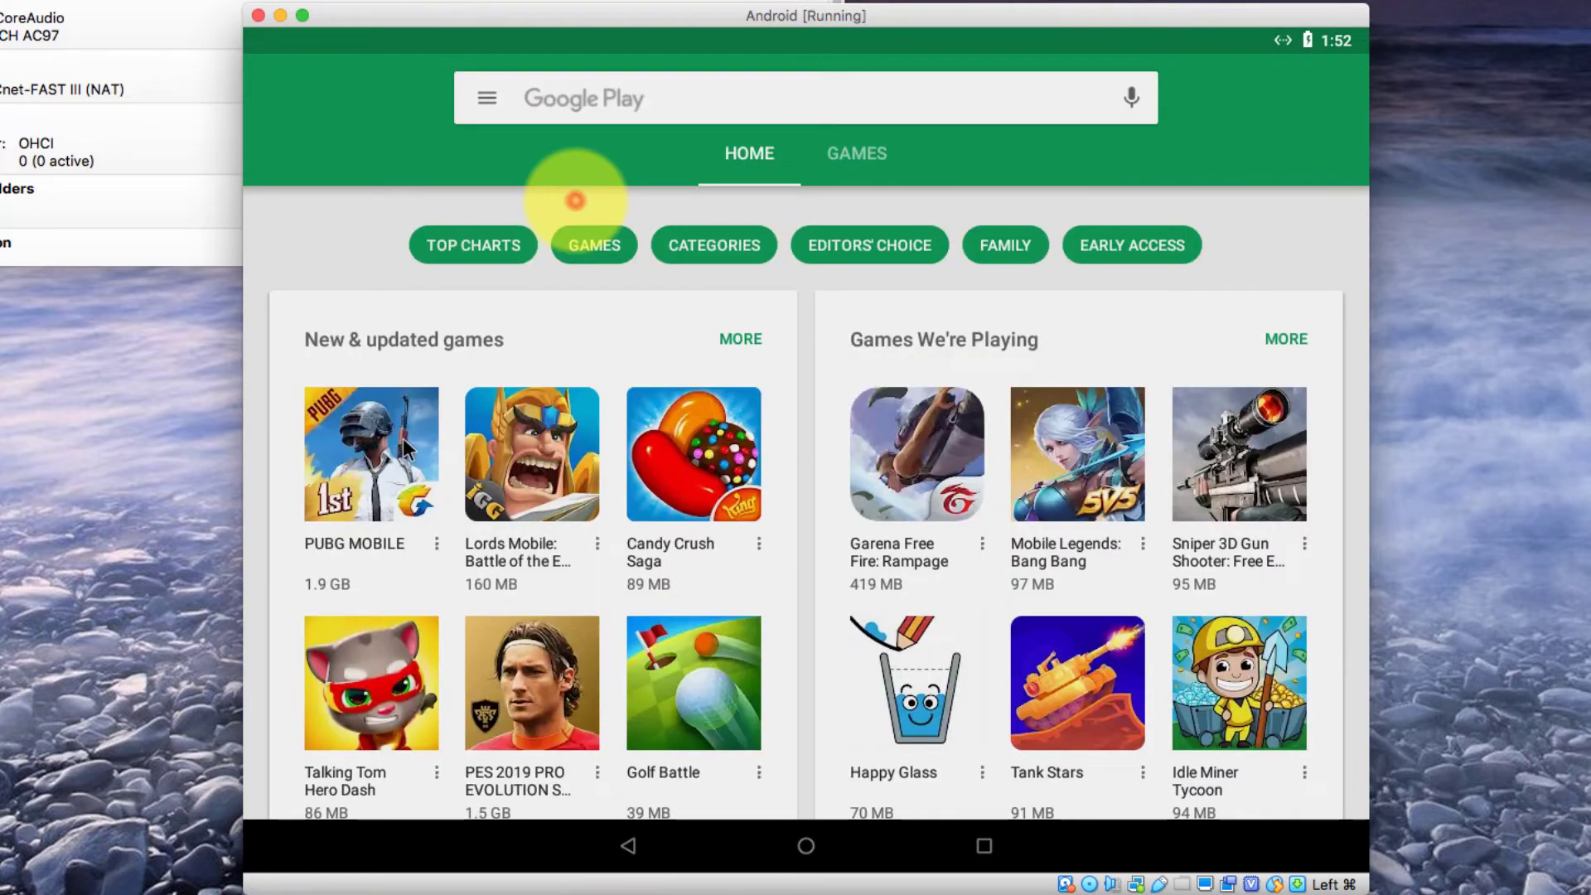
pyautogui.click(370, 453)
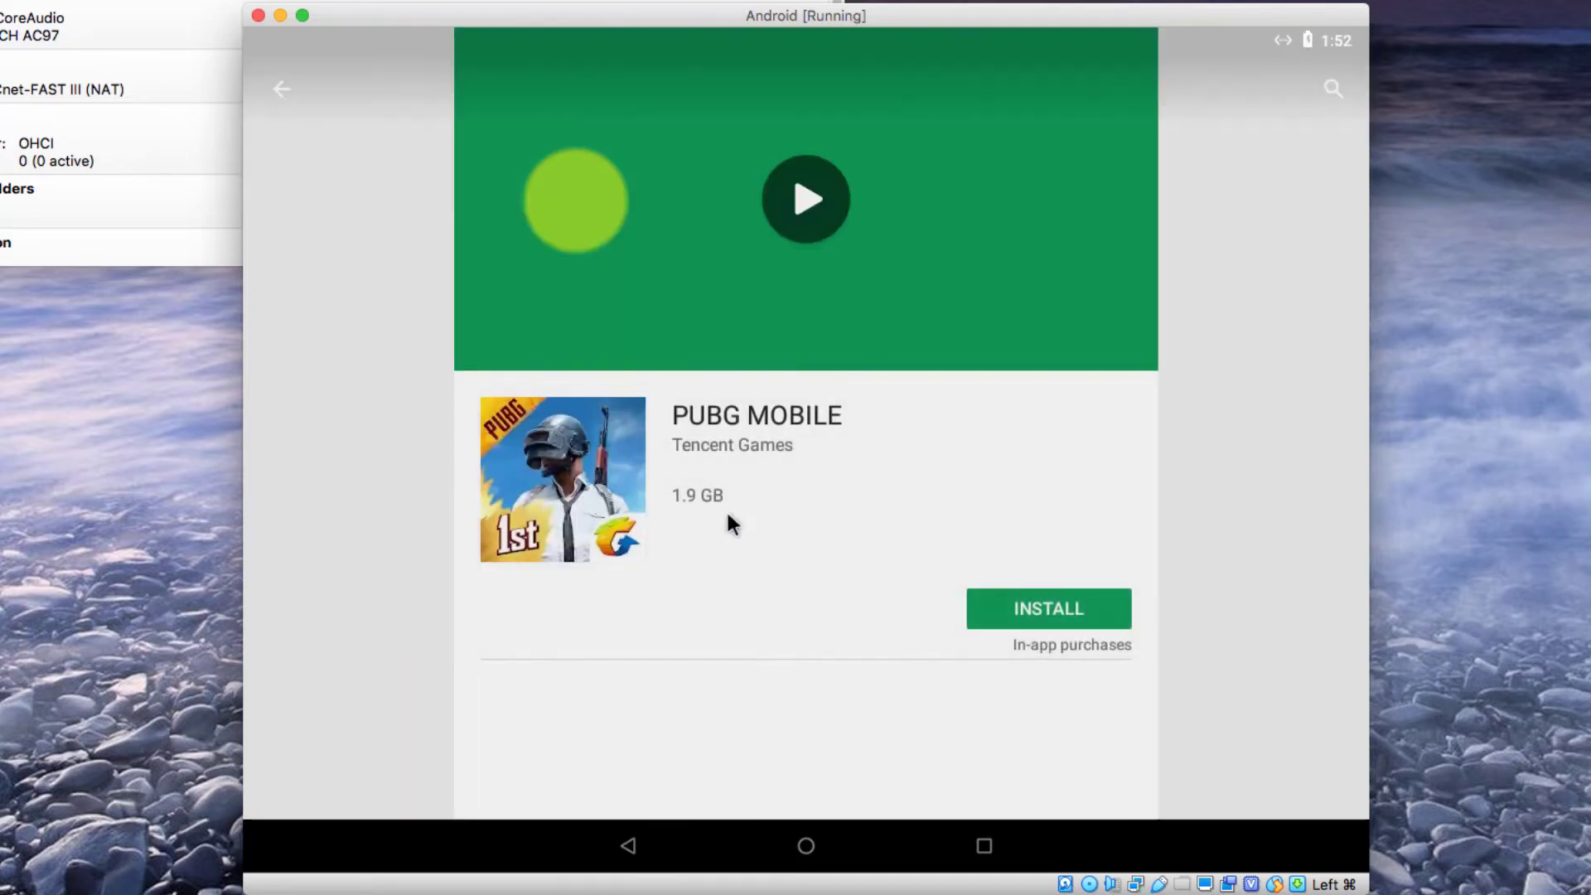